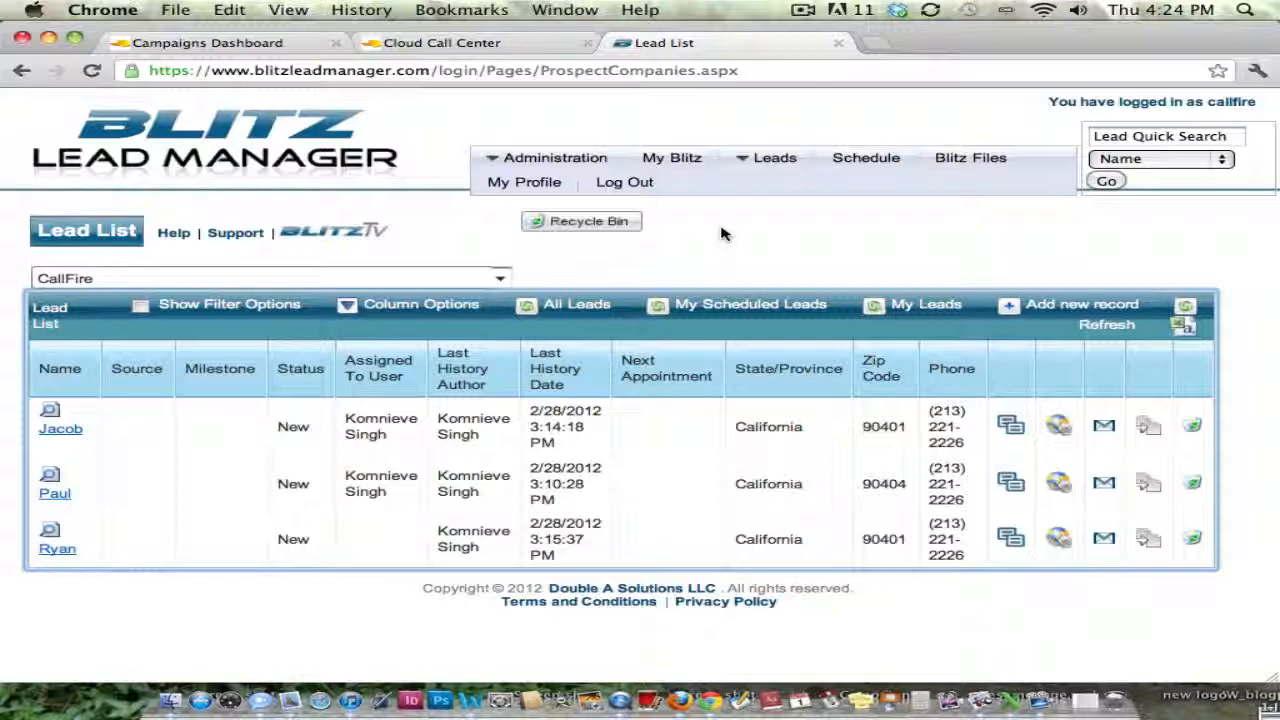
{"action": "mouse_move", "coordinate": [716, 272]}
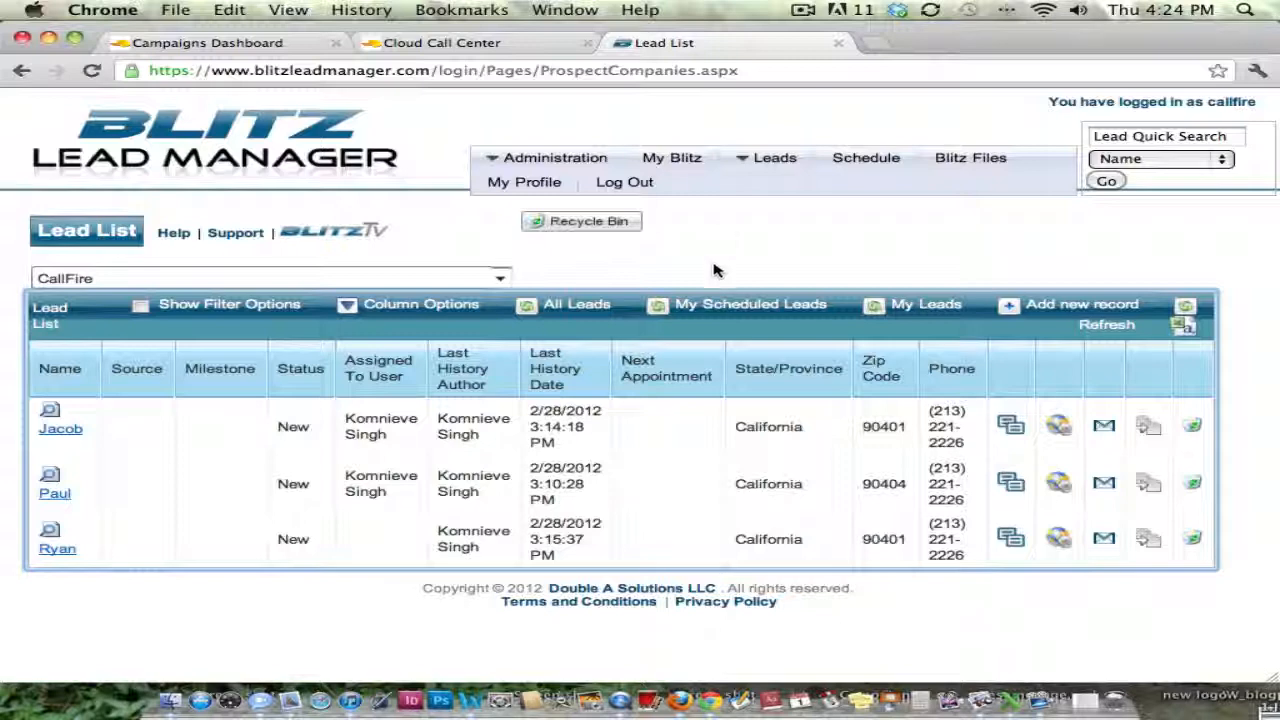
{"action": "mouse_move", "coordinate": [852, 284]}
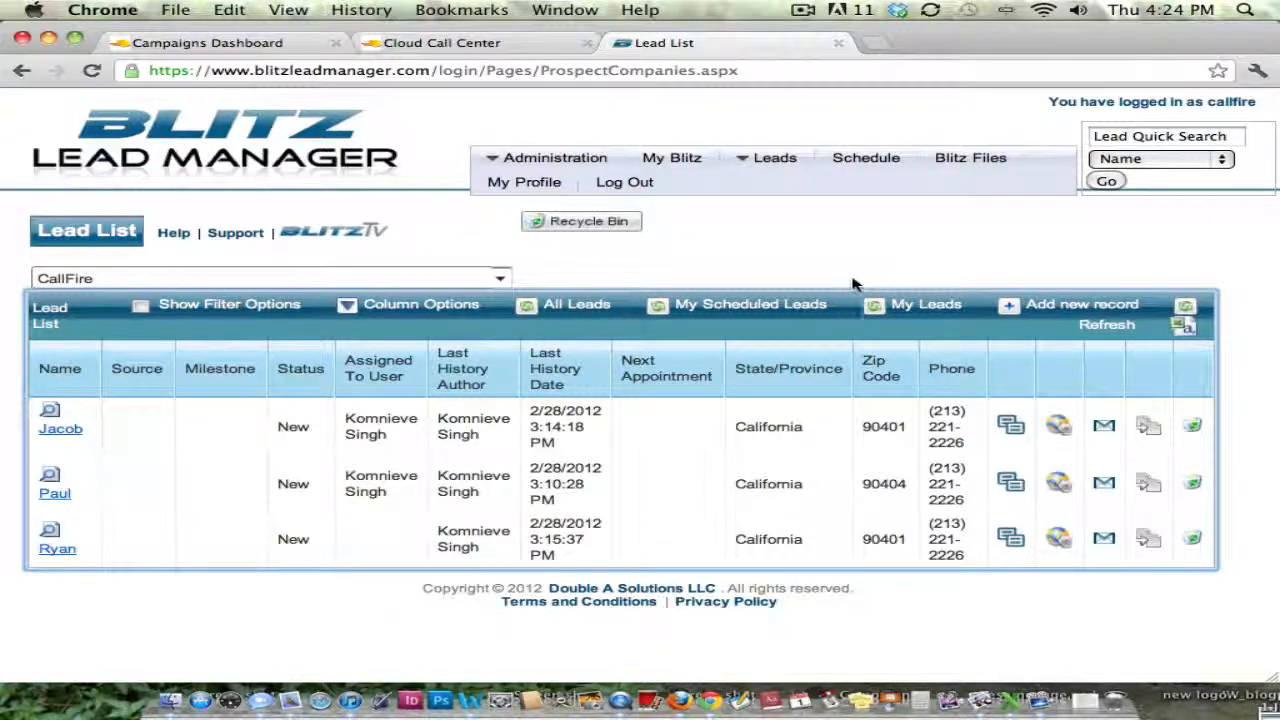
{"action": "mouse_move", "coordinate": [590, 364]}
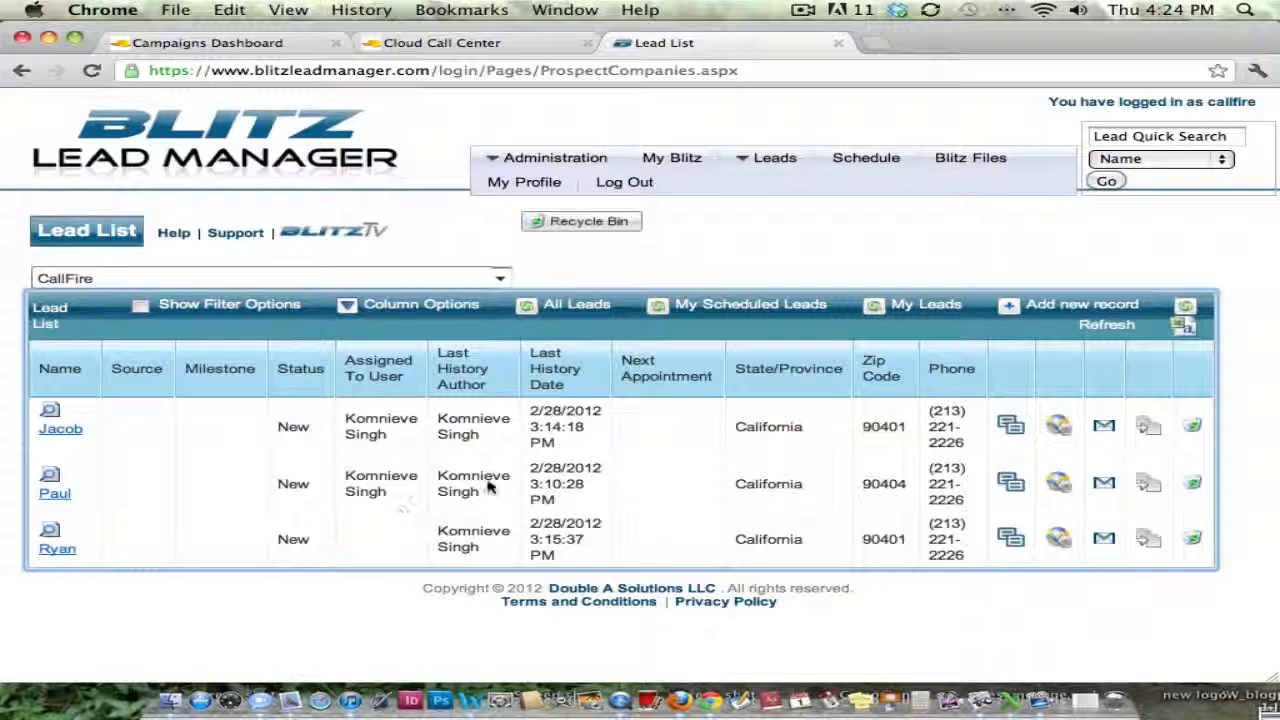
{"action": "mouse_move", "coordinate": [904, 270]}
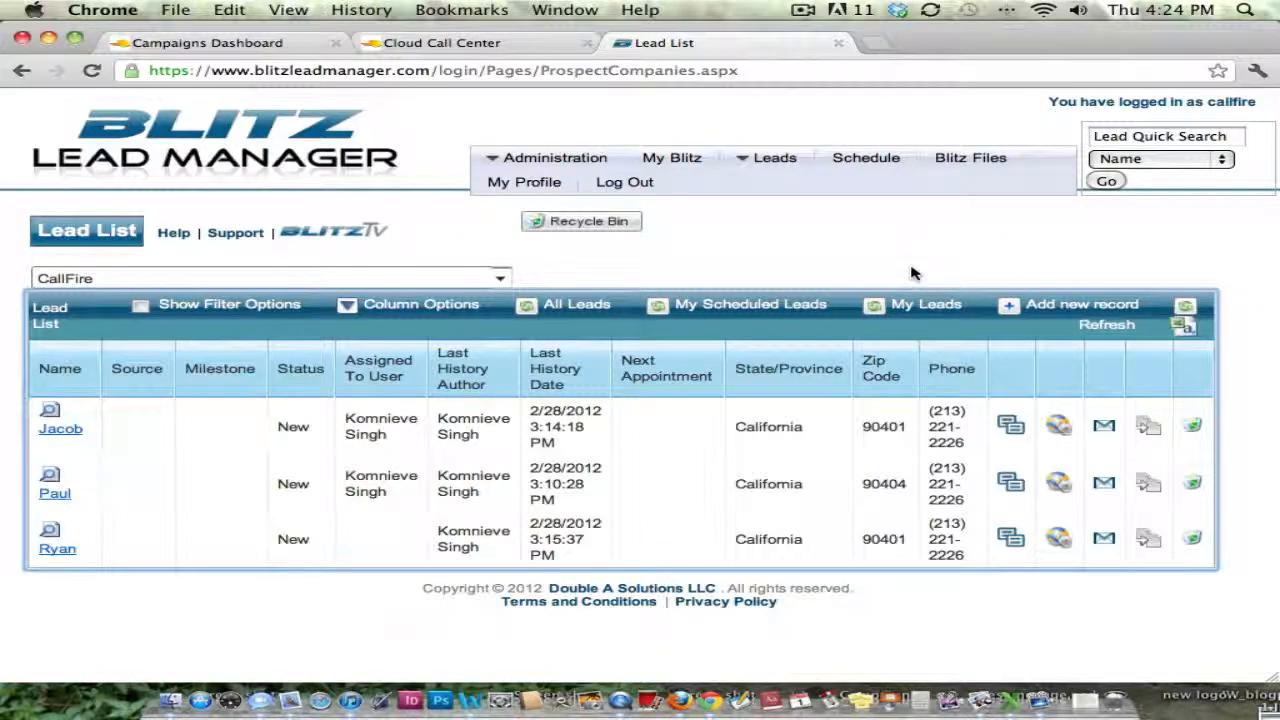
{"action": "mouse_move", "coordinate": [924, 292]}
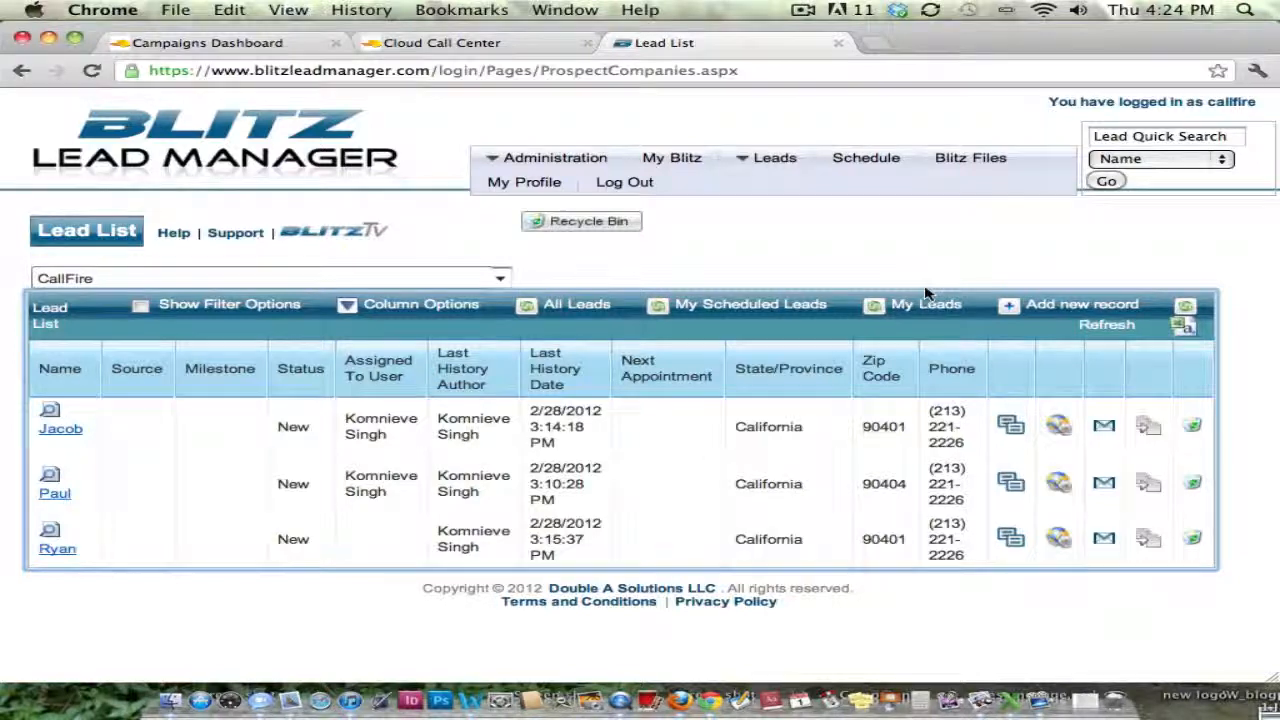
{"action": "mouse_move", "coordinate": [956, 280]}
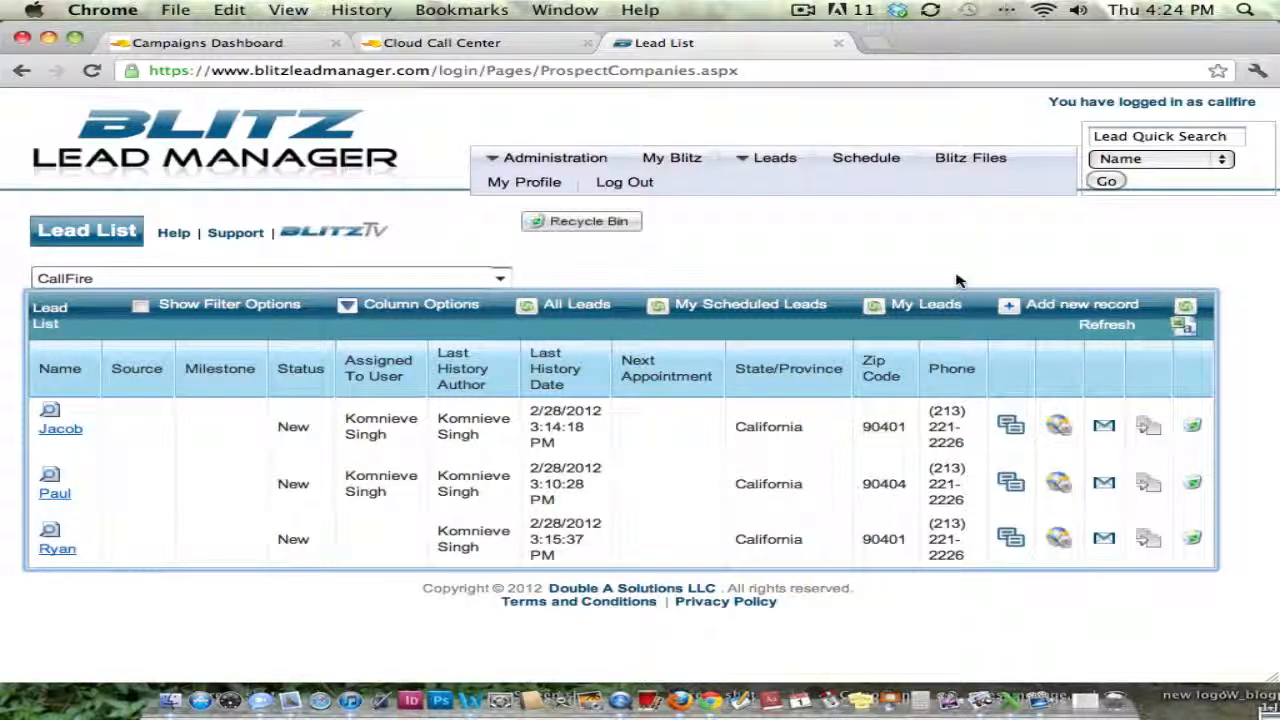
{"action": "mouse_move", "coordinate": [970, 280]}
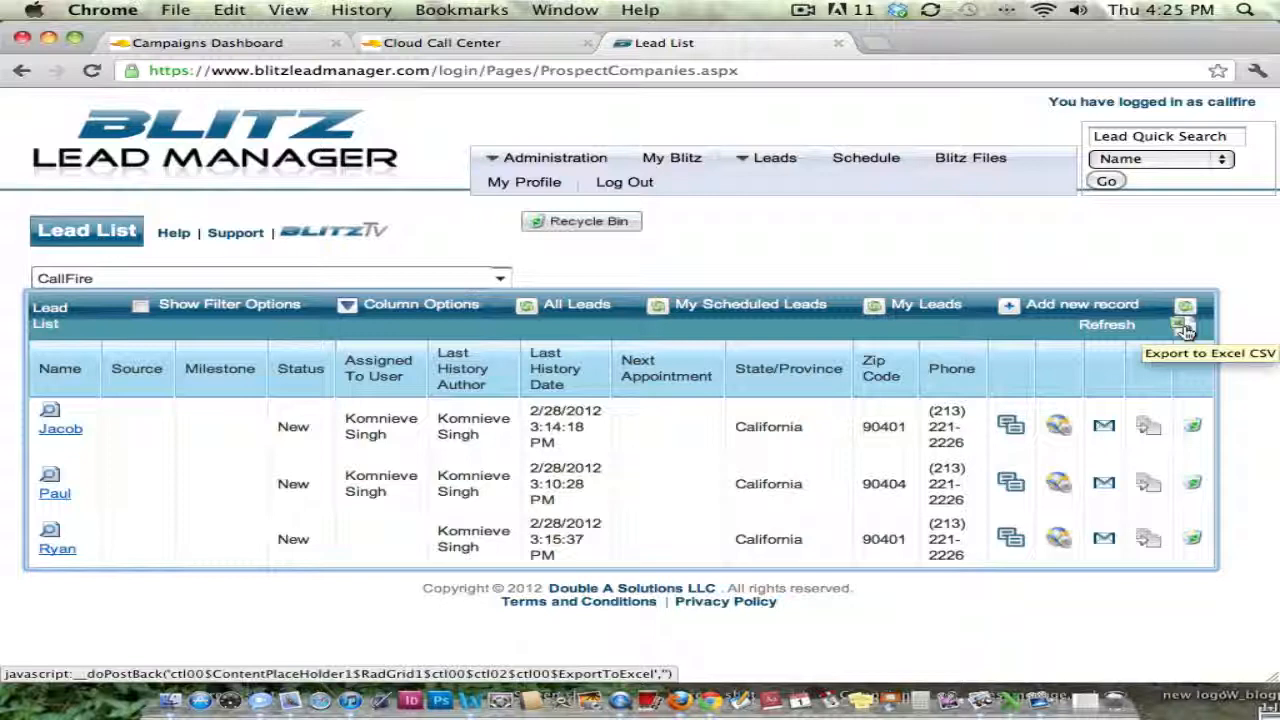
{"action": "mouse_move", "coordinate": [1184, 328]}
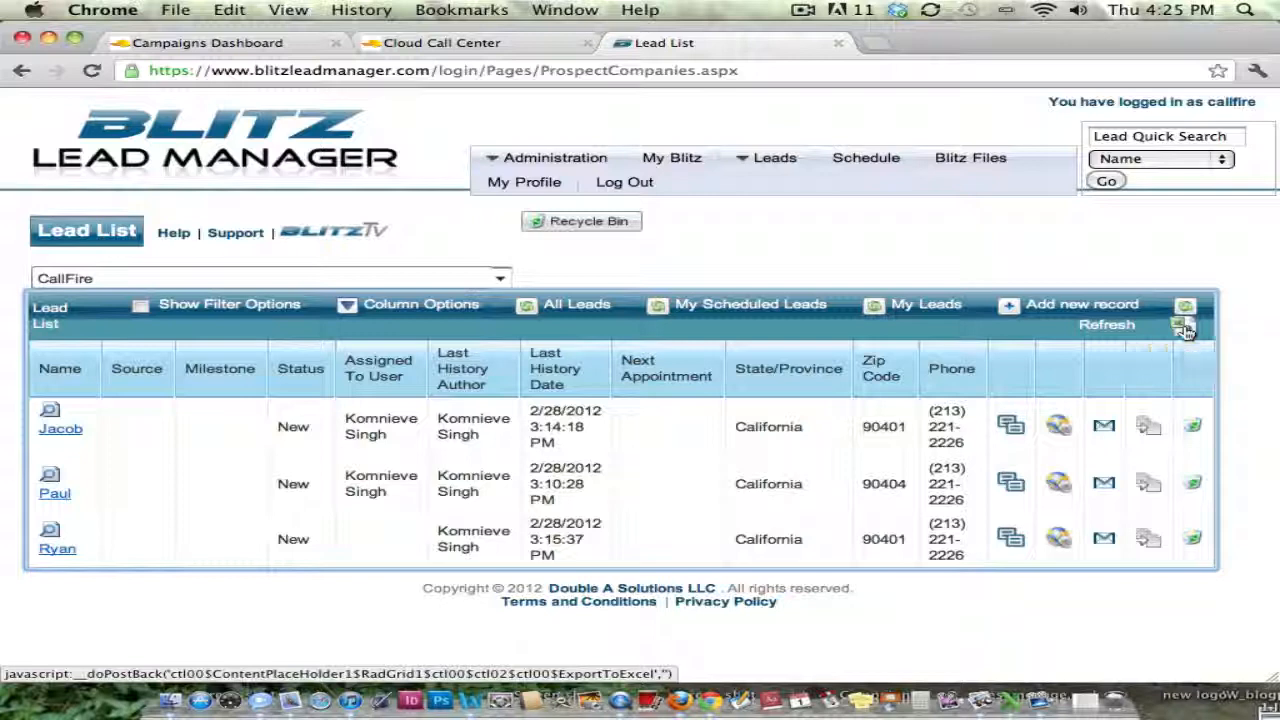
- Download the Lead List grid as an Excel CSV file
{"action": "left_click", "coordinate": [1184, 324]}
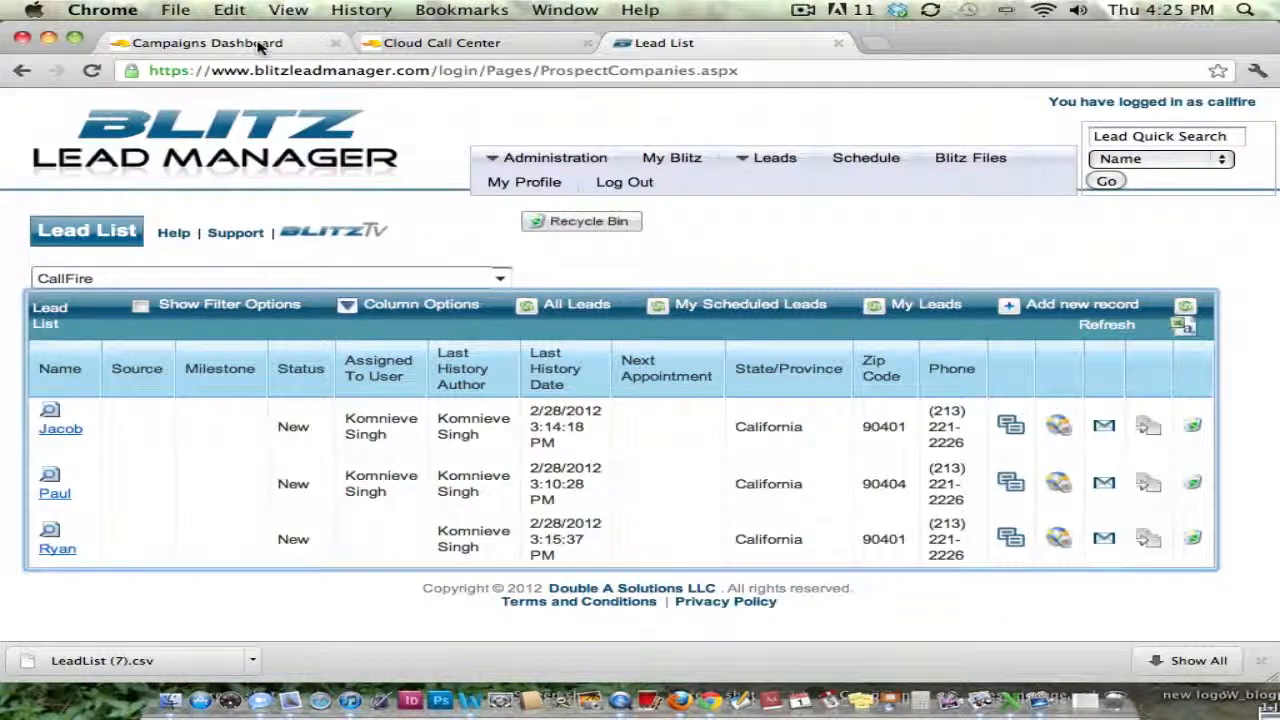
- On the Campaigns Dashboard, run Add More Numbers for the ticked New Leads campaign
{"action": "left_click", "coordinate": [208, 44]}
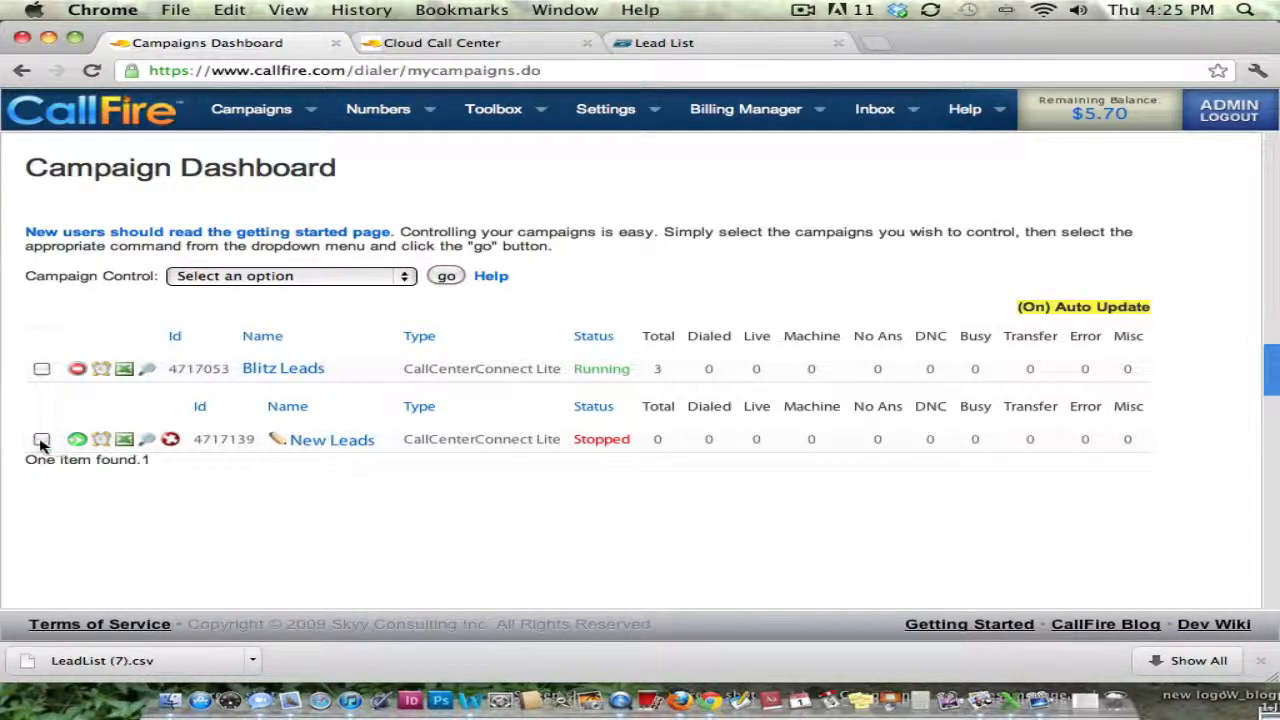
{"action": "left_click", "coordinate": [42, 440]}
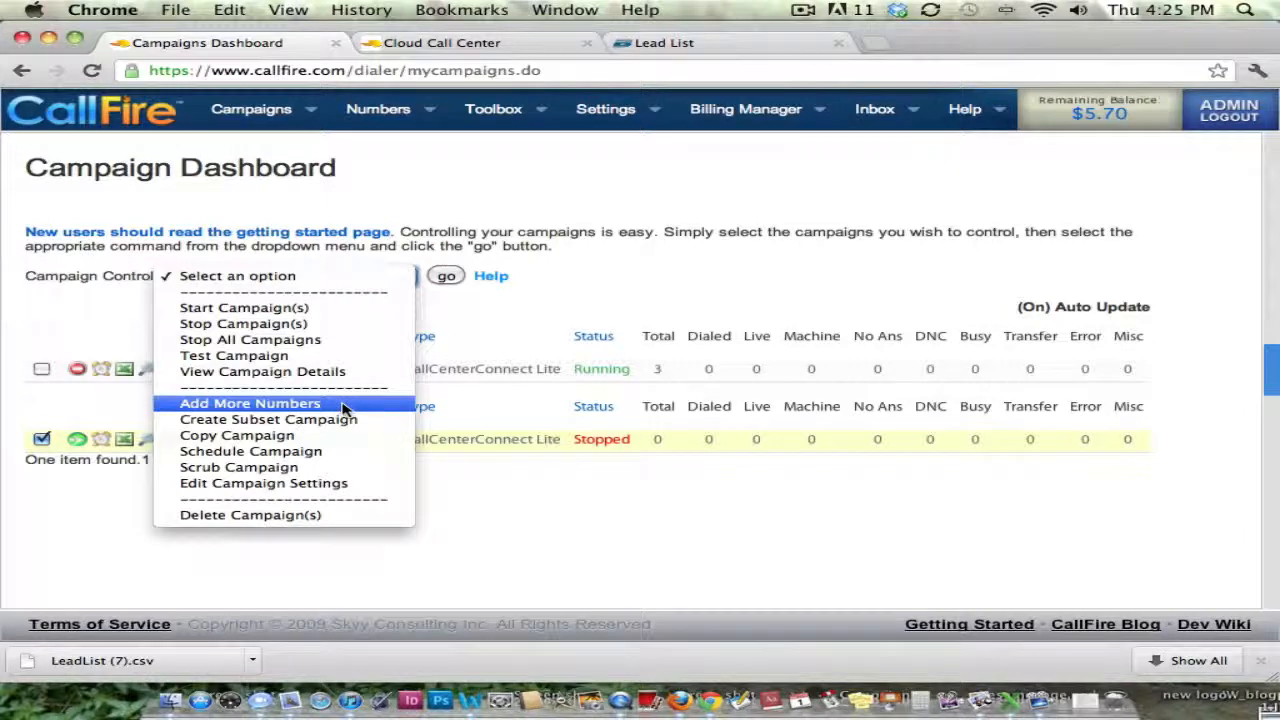
{"action": "left_click", "coordinate": [250, 404]}
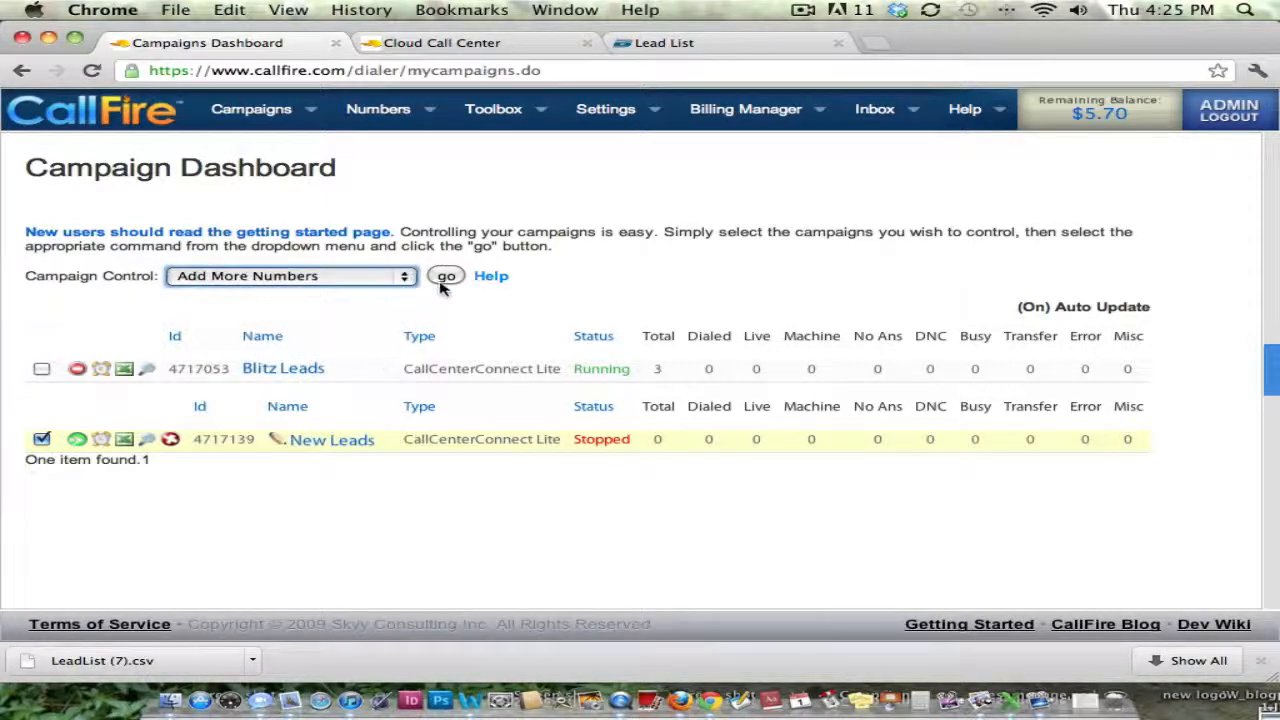
{"action": "left_click", "coordinate": [444, 276]}
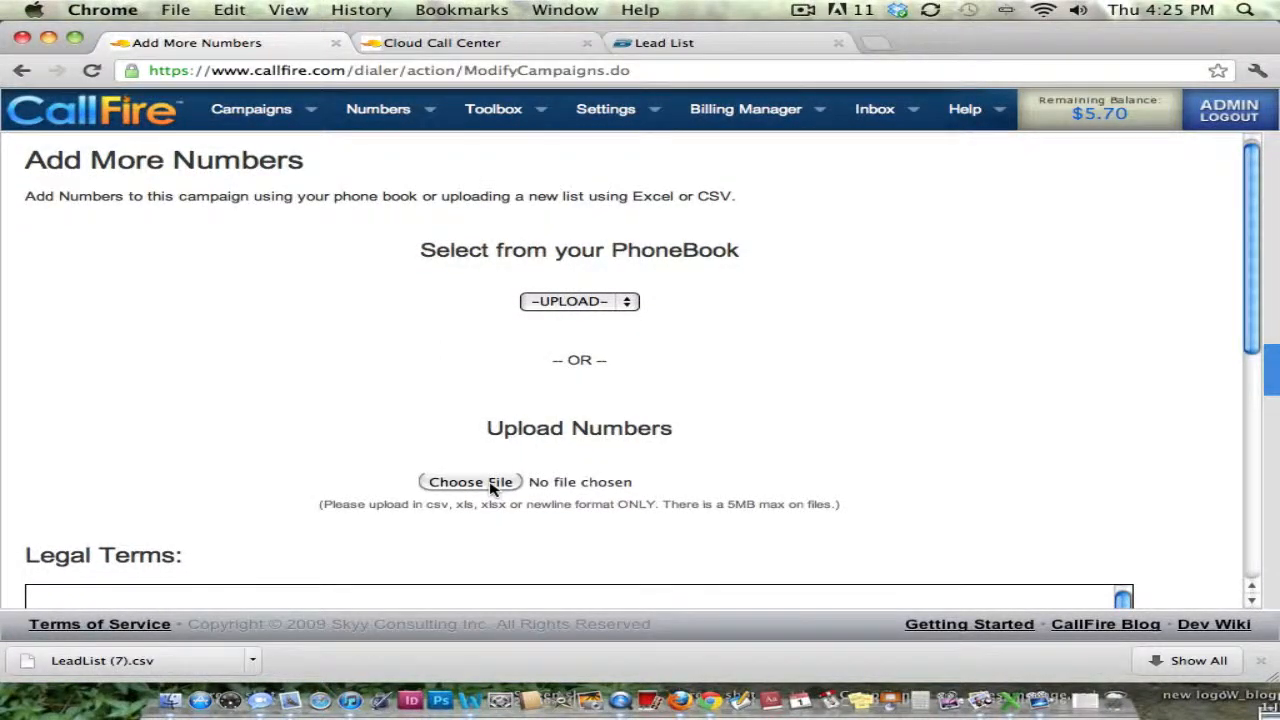
- Upload Blitz Leads 2.csv with the terms agreed and submit it to the campaign
{"action": "left_click", "coordinate": [470, 480]}
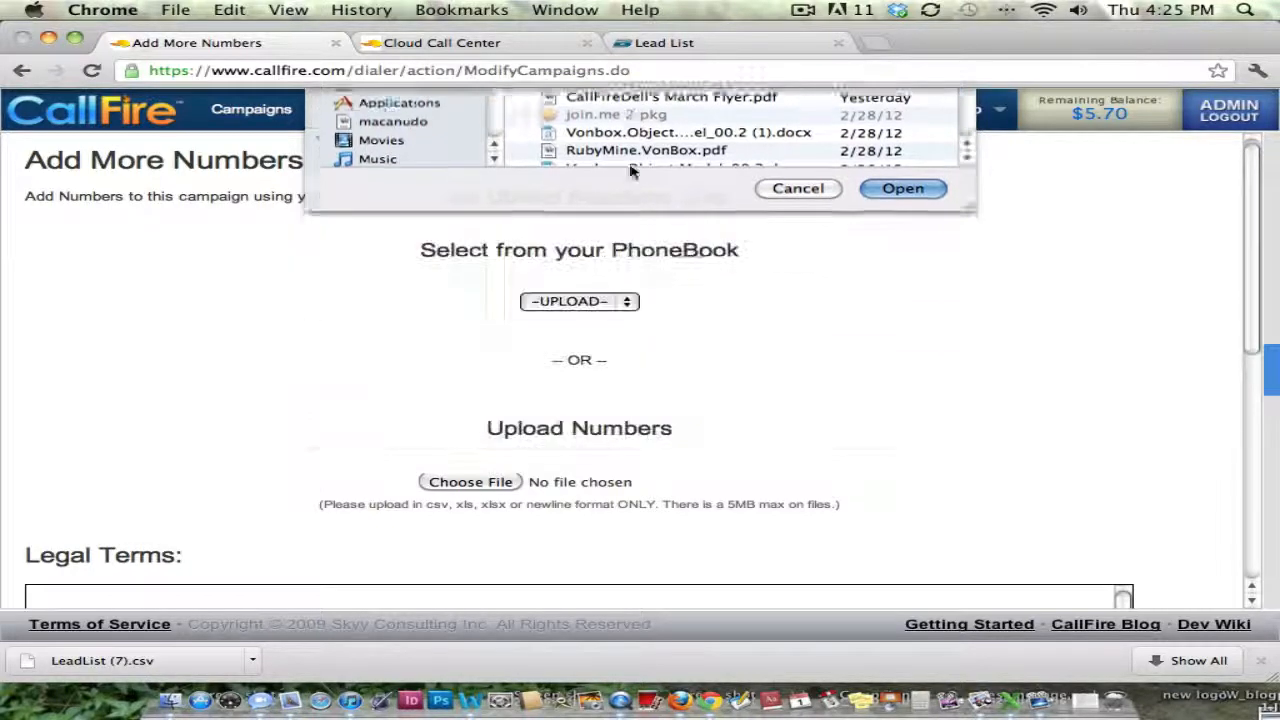
{"action": "left_click", "coordinate": [900, 188]}
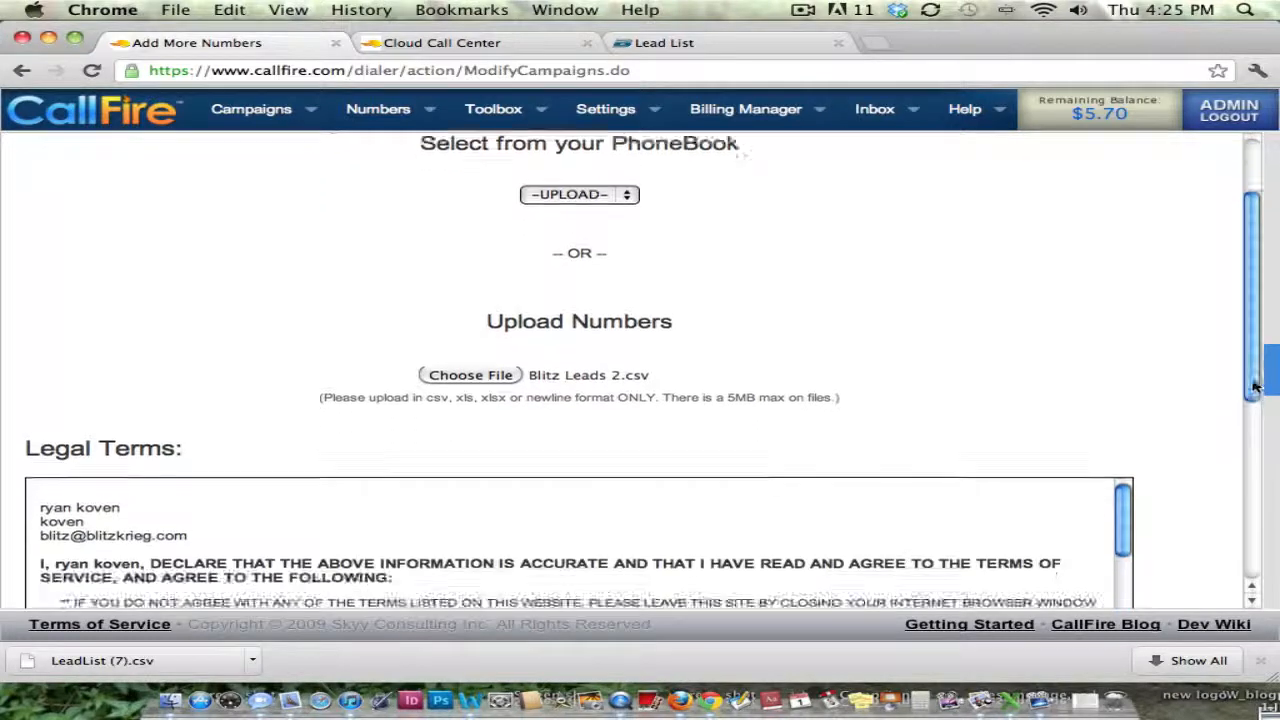
{"action": "scroll", "scroll_direction": "down", "scroll_amount": 3}
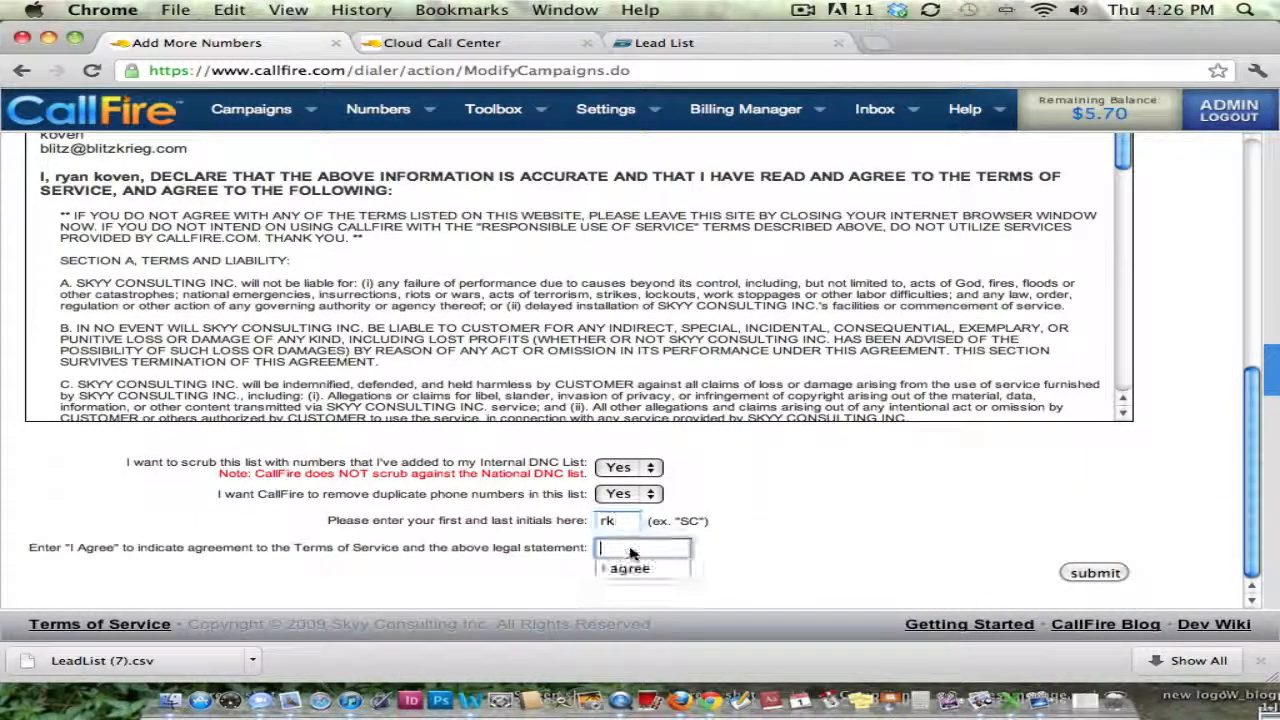
{"action": "left_click", "coordinate": [1092, 572]}
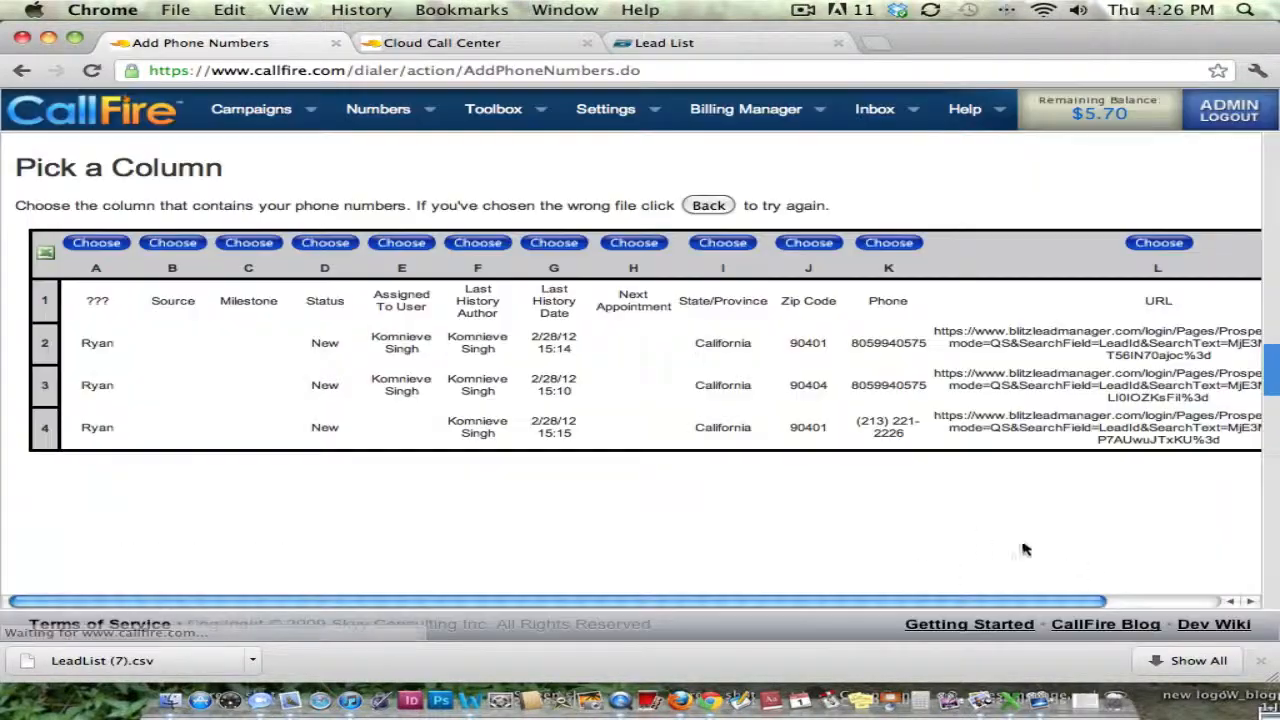
{"action": "mouse_move", "coordinate": [790, 418]}
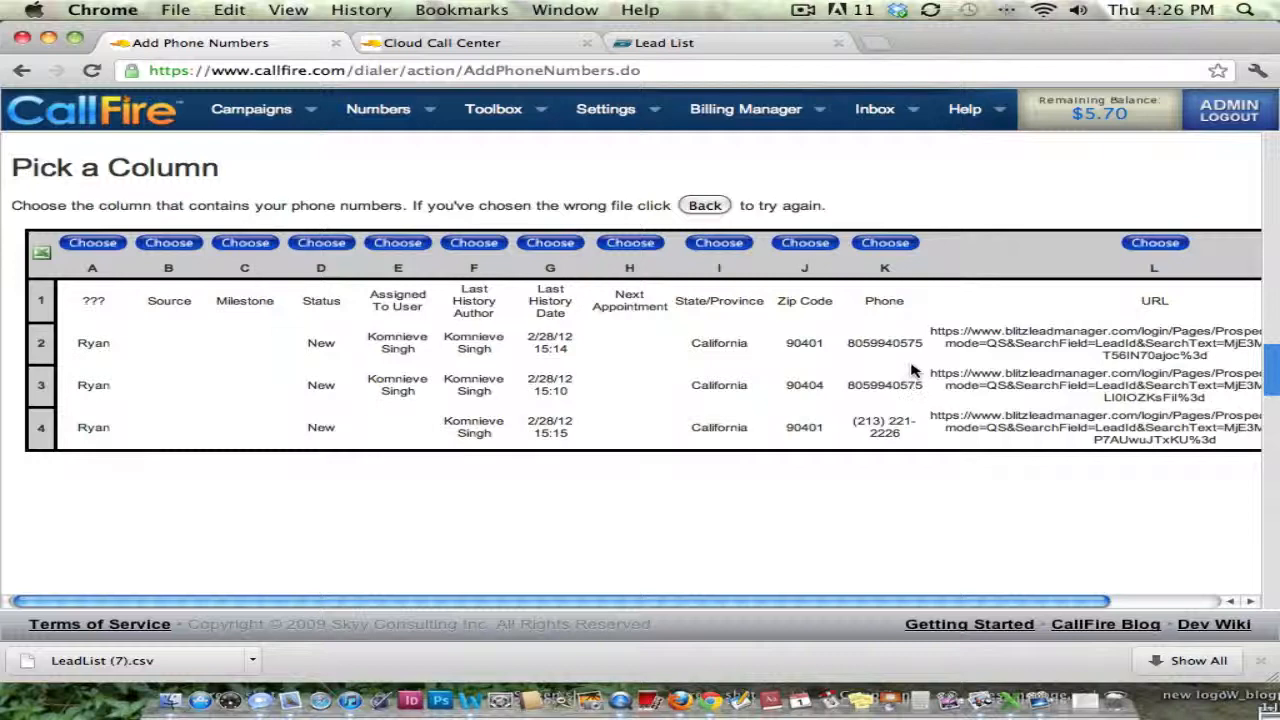
{"action": "mouse_move", "coordinate": [896, 358]}
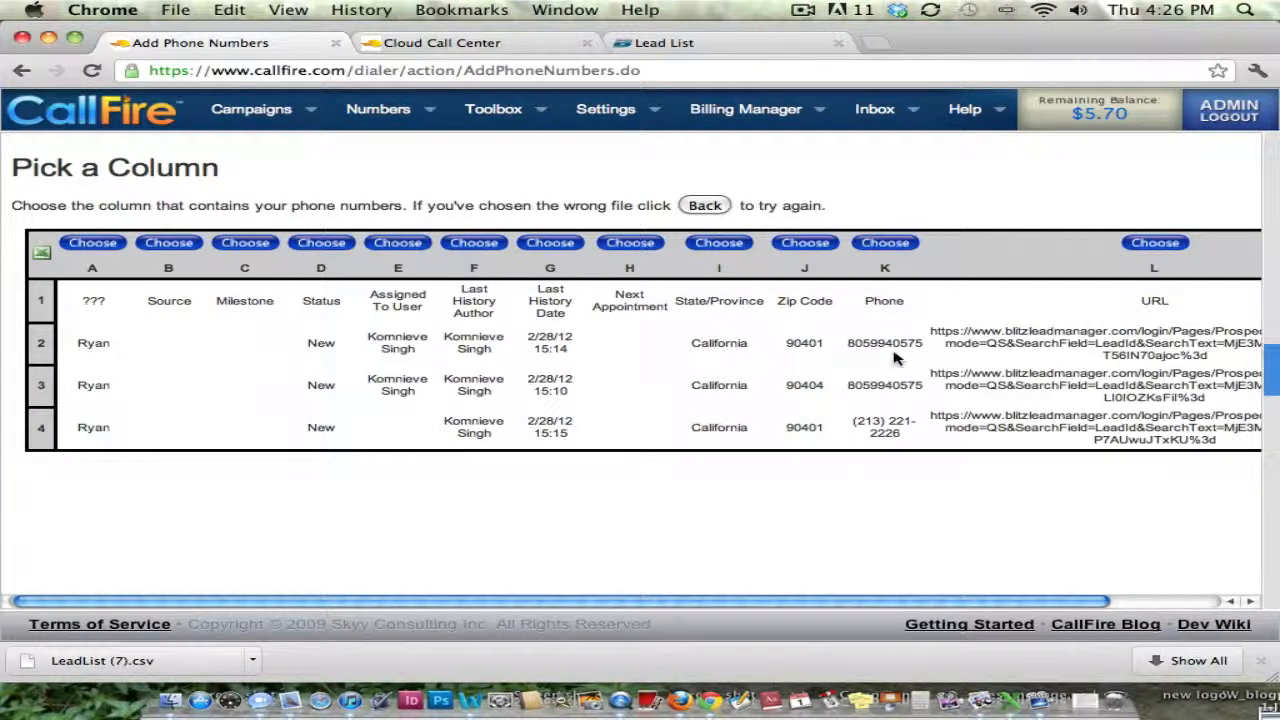
{"action": "mouse_move", "coordinate": [936, 250]}
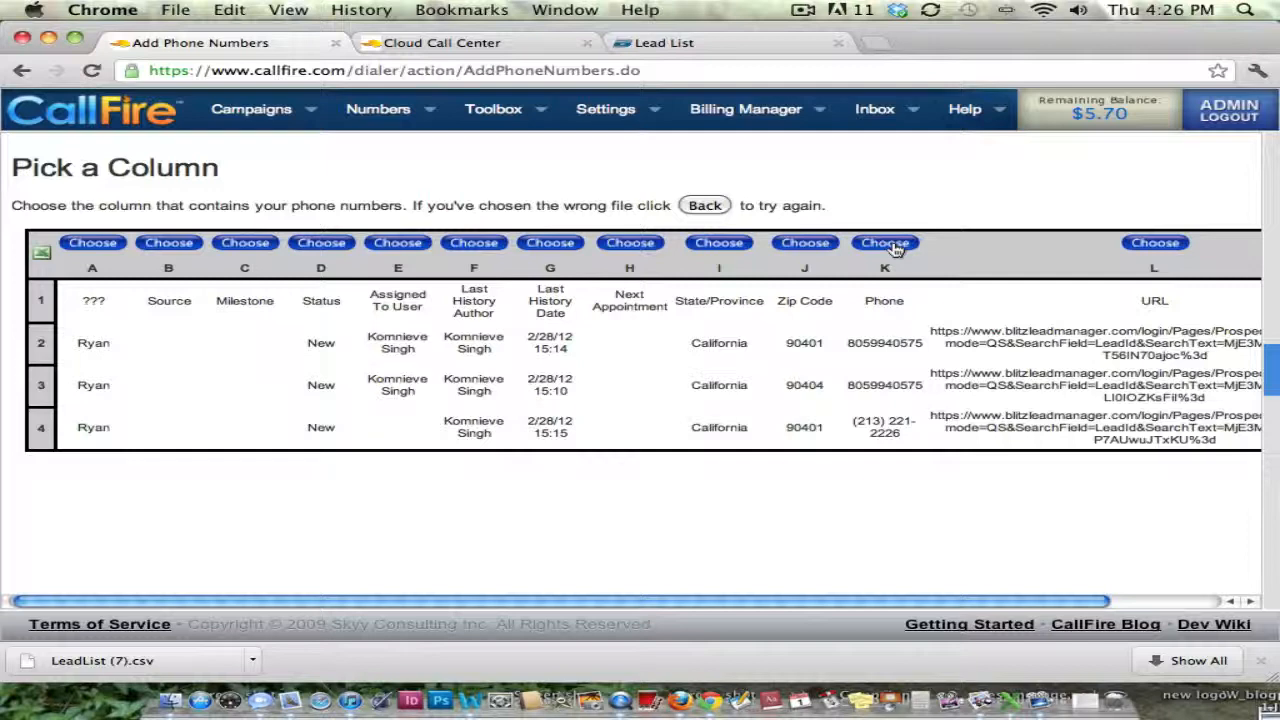
- Choose column K (Phone) as the phone number column to finish the upload
{"action": "left_click", "coordinate": [884, 242]}
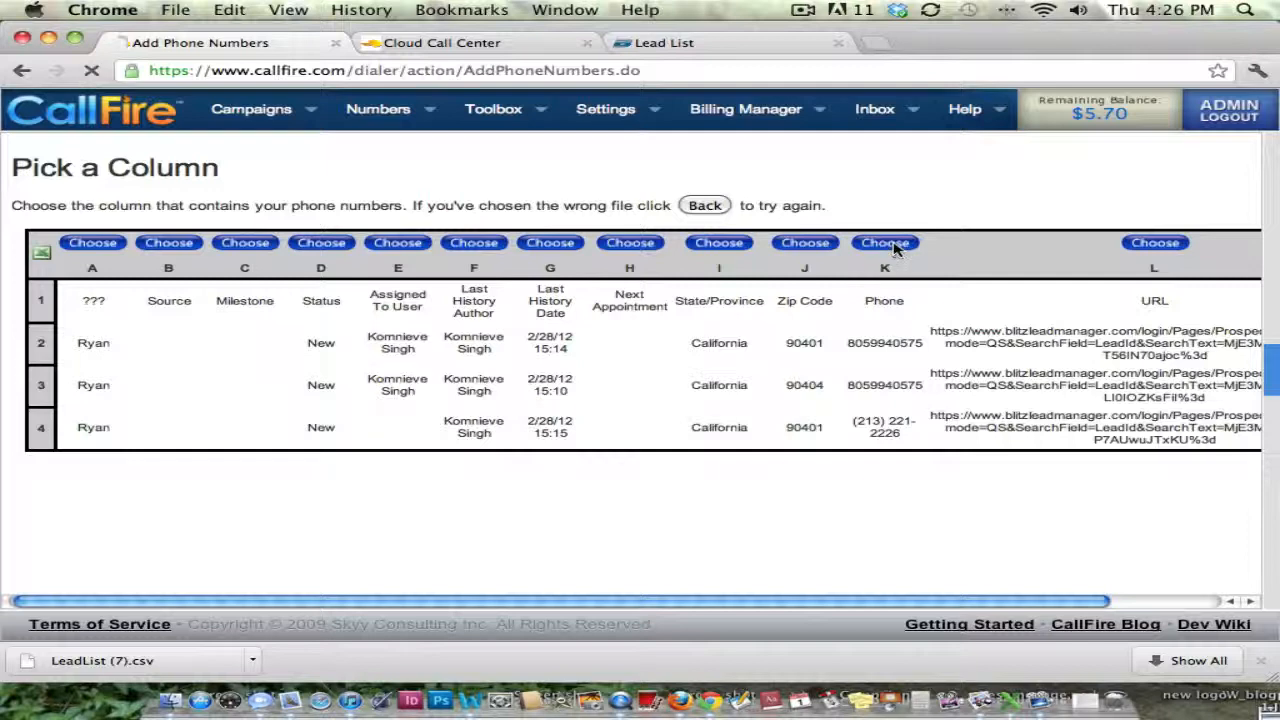
{"action": "left_click", "coordinate": [884, 242]}
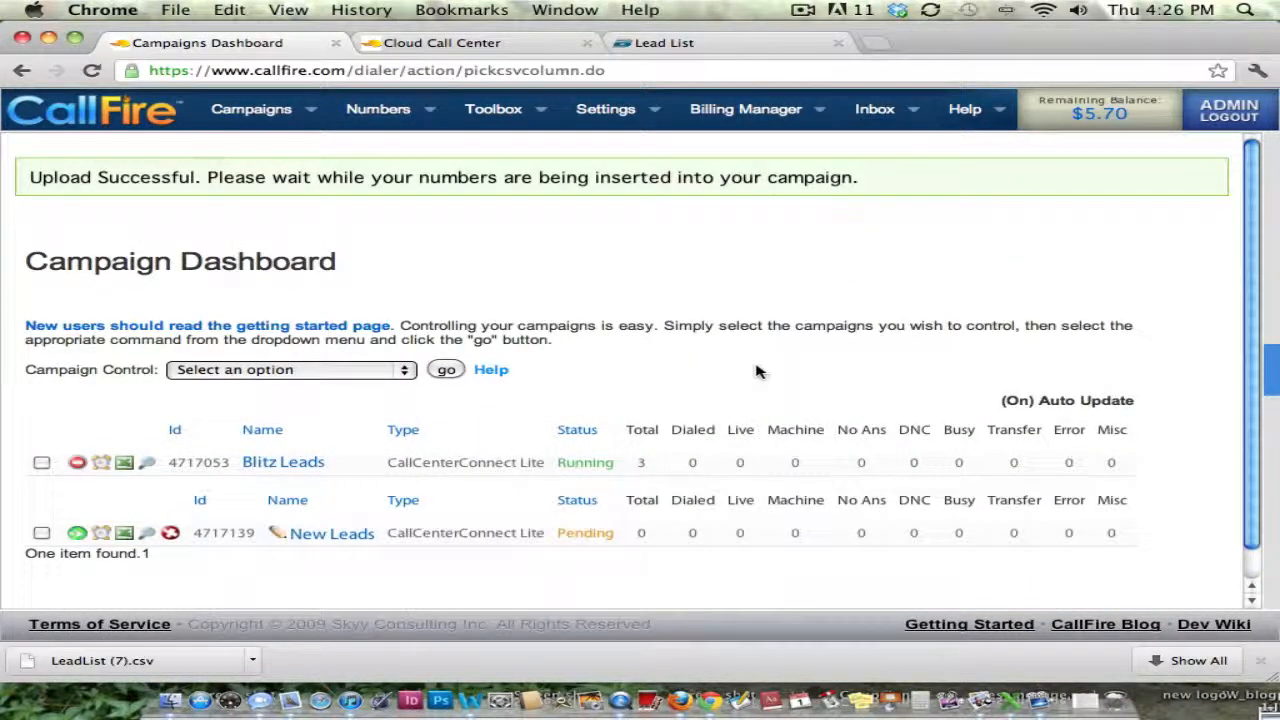
{"action": "mouse_move", "coordinate": [620, 508]}
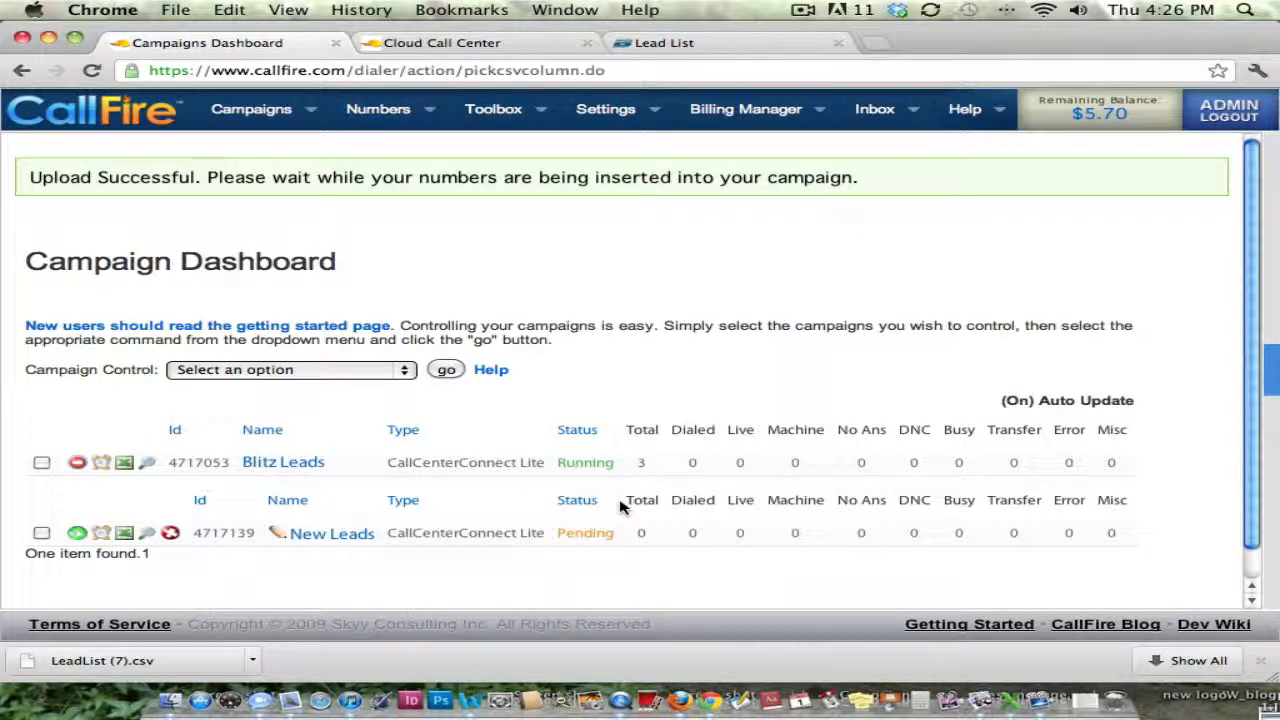
{"action": "mouse_move", "coordinate": [664, 540]}
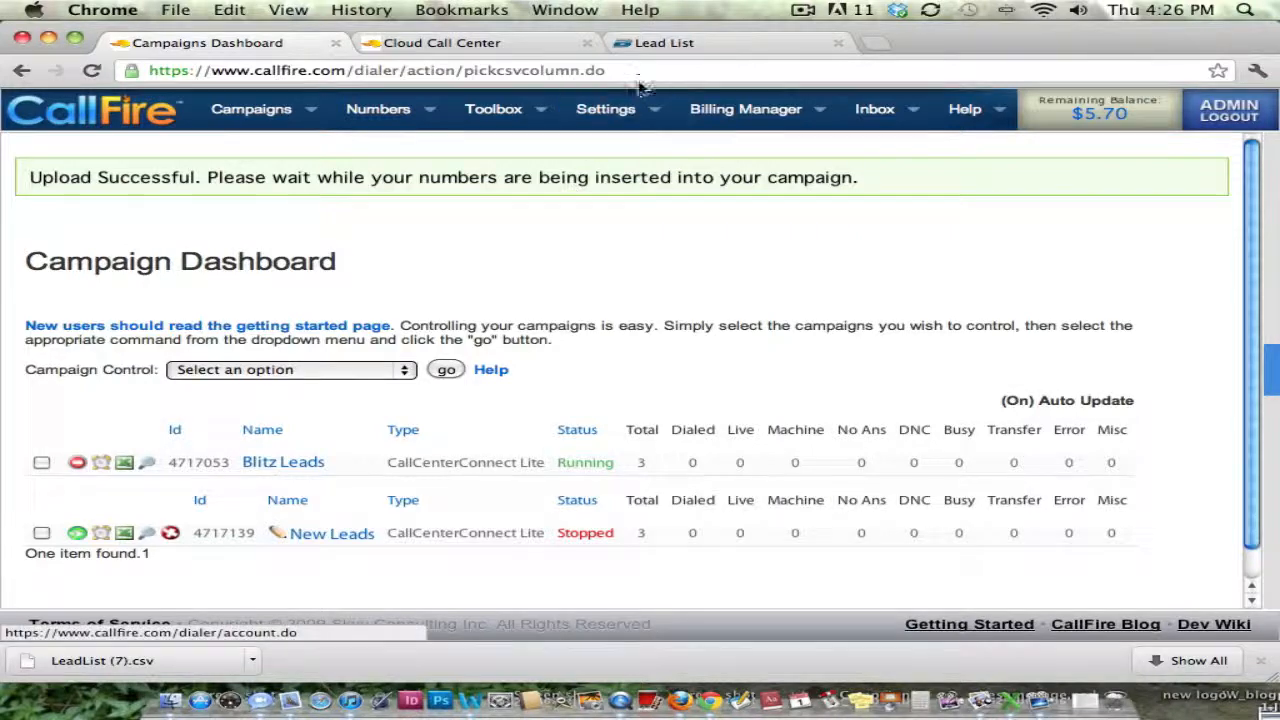
{"action": "mouse_move", "coordinate": [484, 62]}
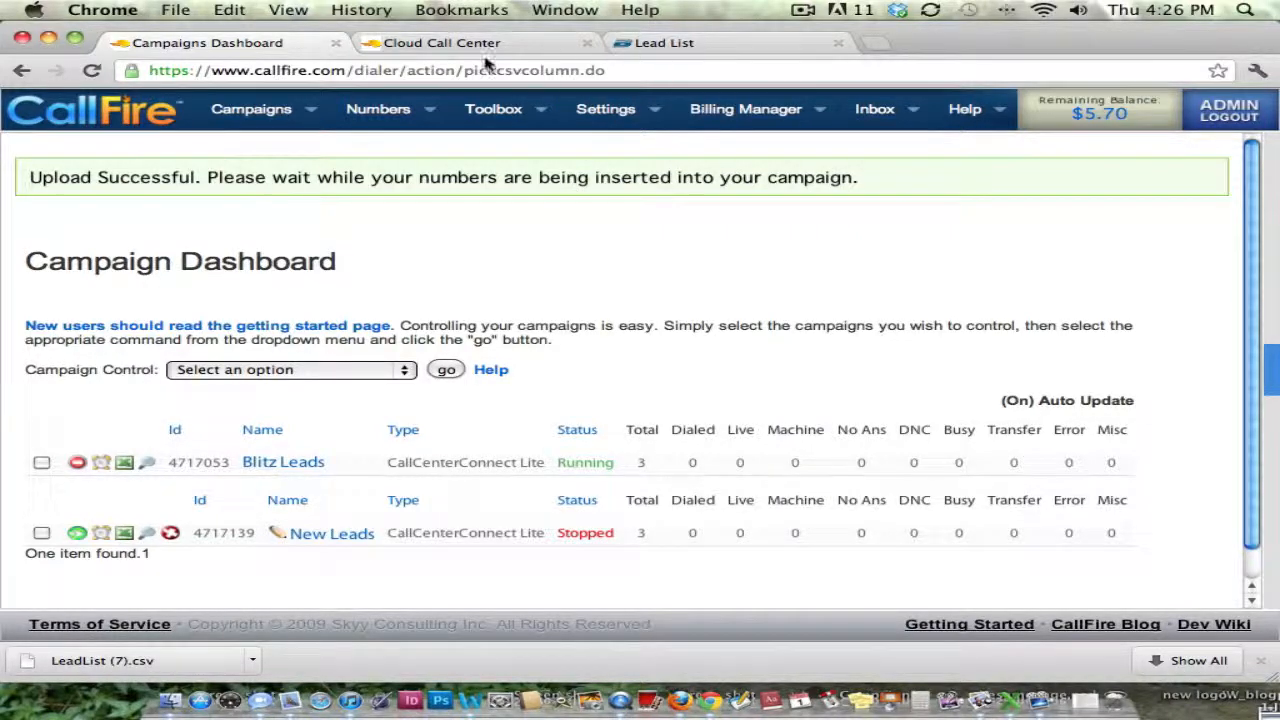
- Bring the Cloud Call Center agent screen with connected lead Ryan into view
{"action": "left_click", "coordinate": [440, 42]}
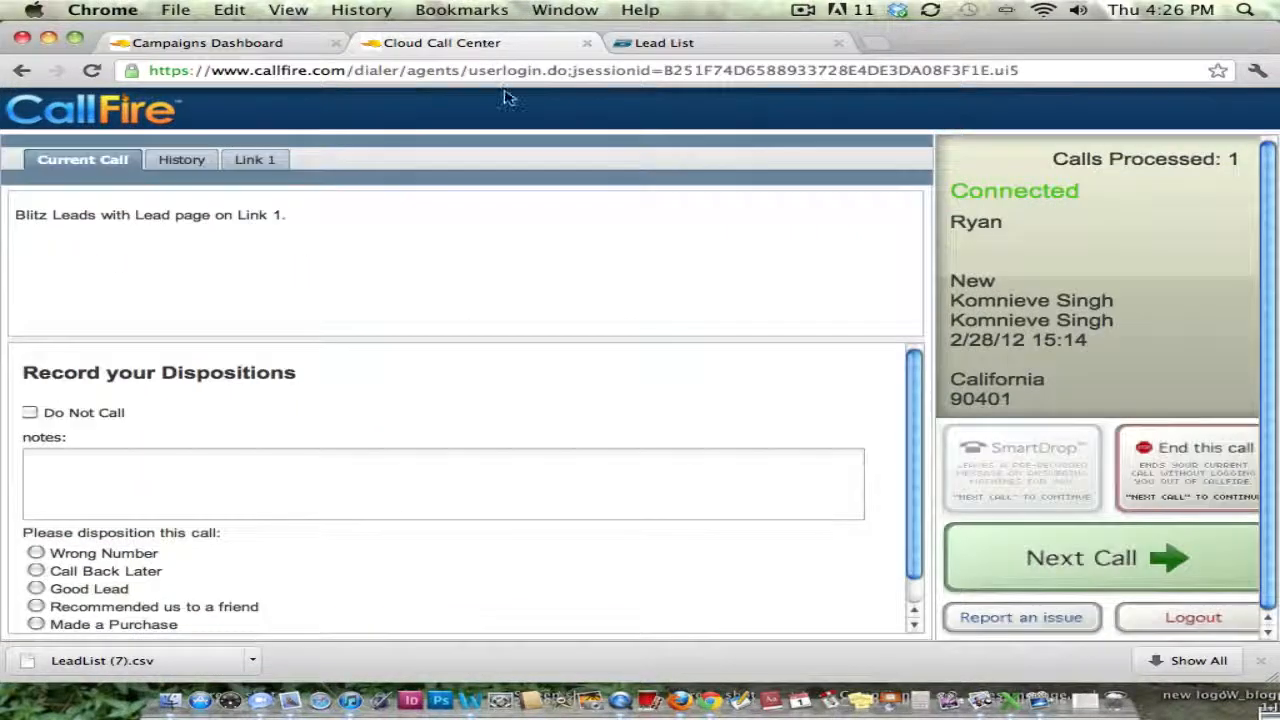
{"action": "mouse_move", "coordinate": [850, 364]}
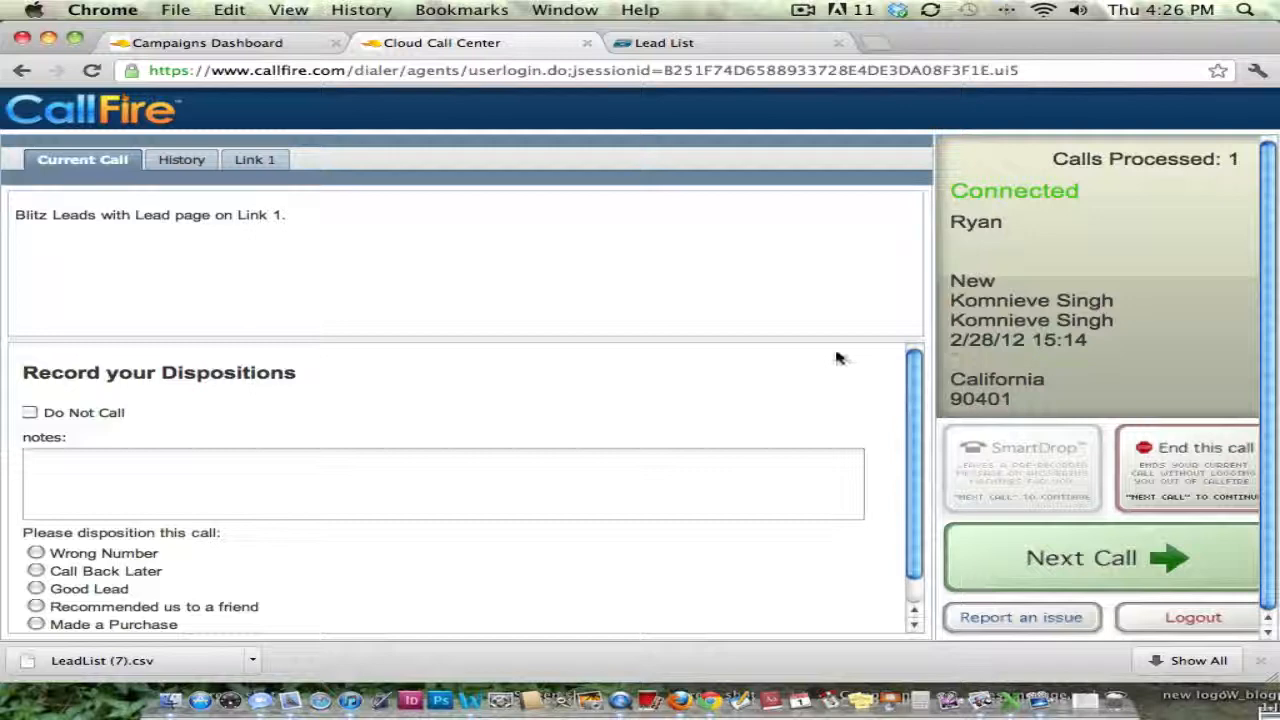
{"action": "mouse_move", "coordinate": [918, 370]}
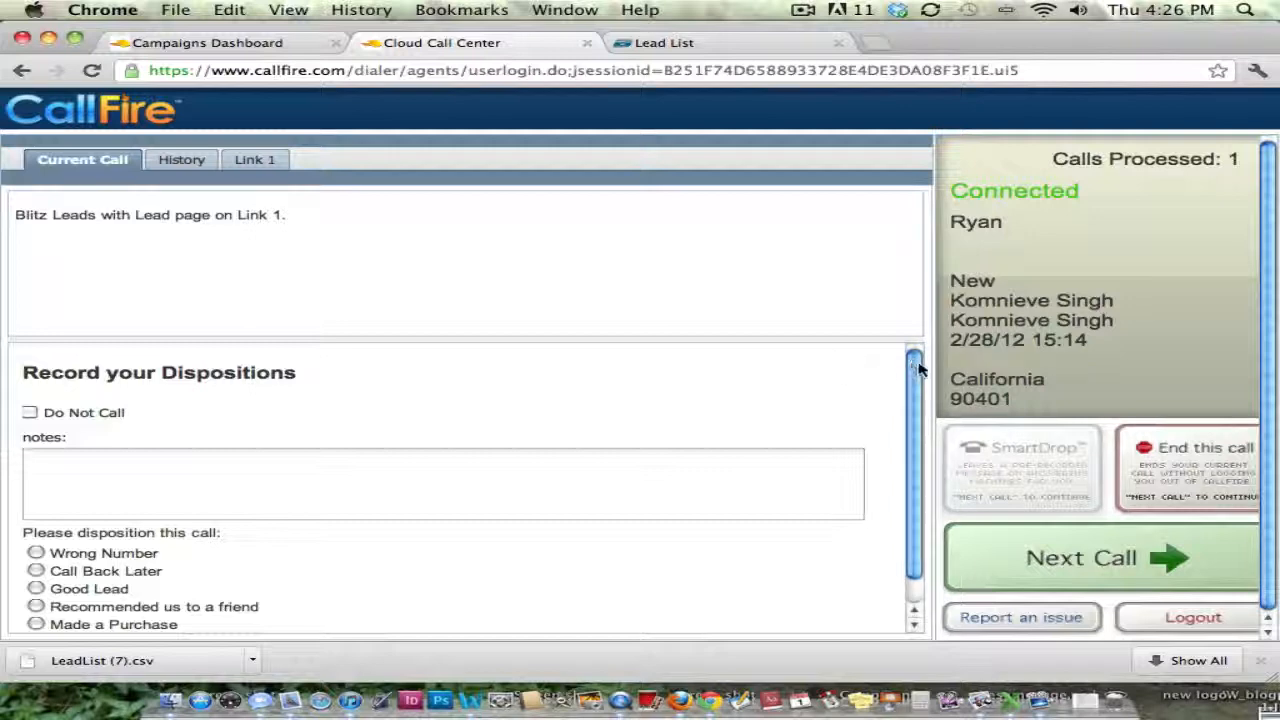
{"action": "mouse_move", "coordinate": [578, 336]}
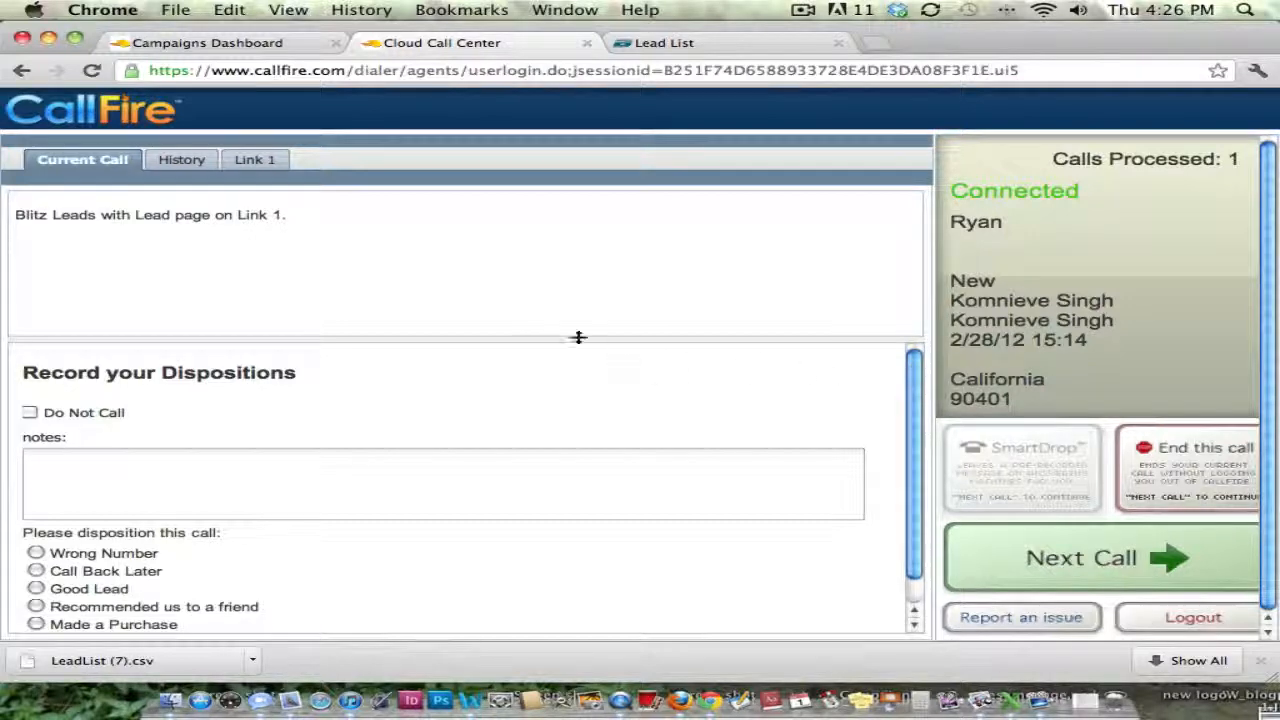
{"action": "mouse_move", "coordinate": [426, 264]}
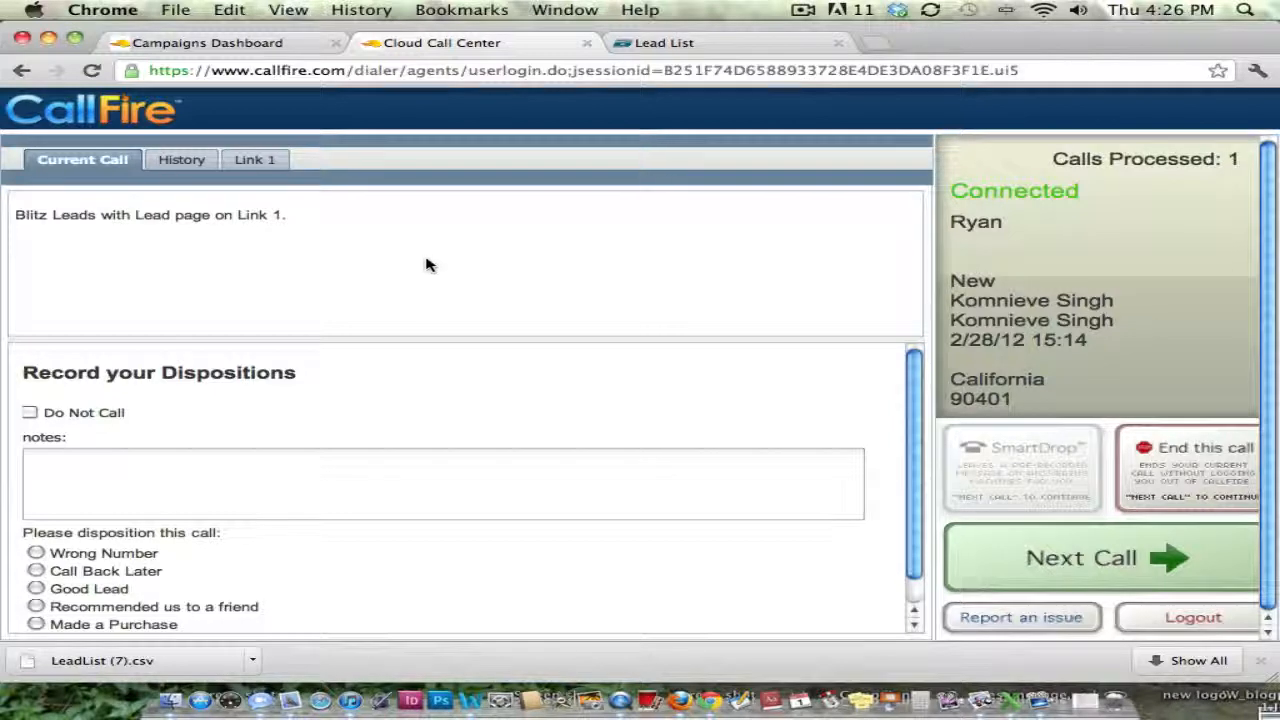
{"action": "mouse_move", "coordinate": [276, 180]}
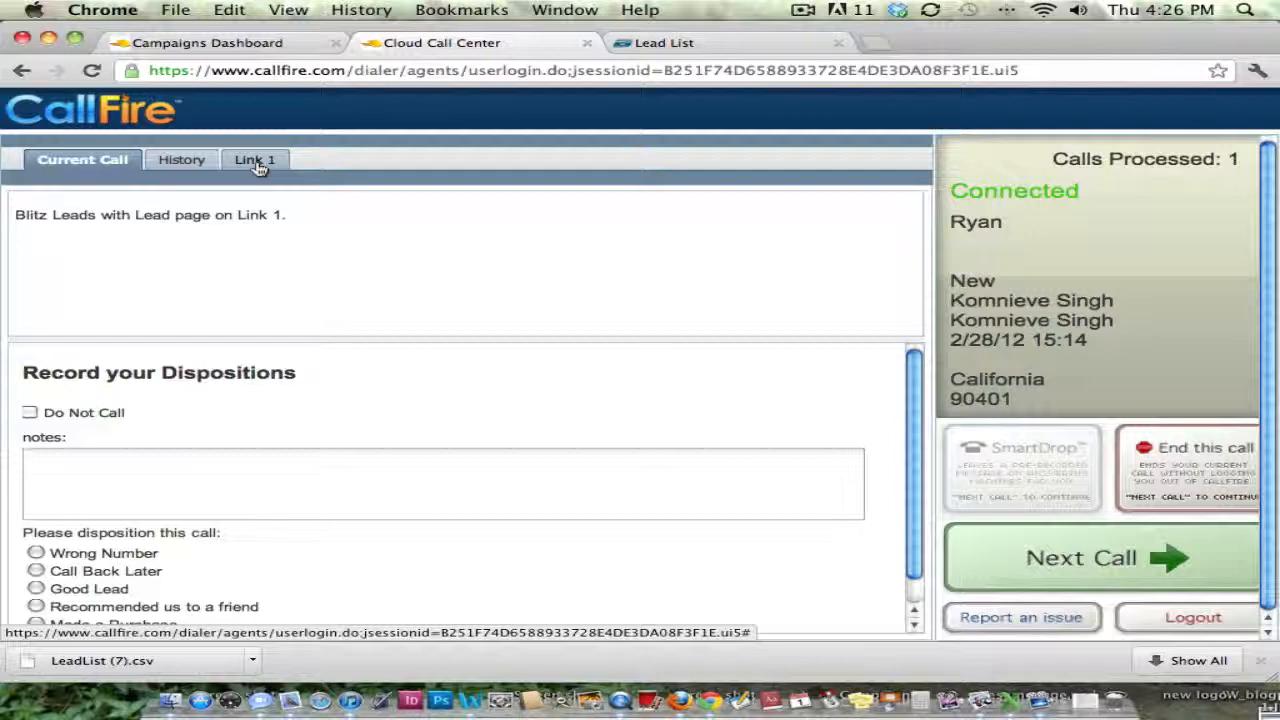
- Show the Blitz Lead Log in the Link 1 tab and start a history entry for the lead
{"action": "left_click", "coordinate": [254, 160]}
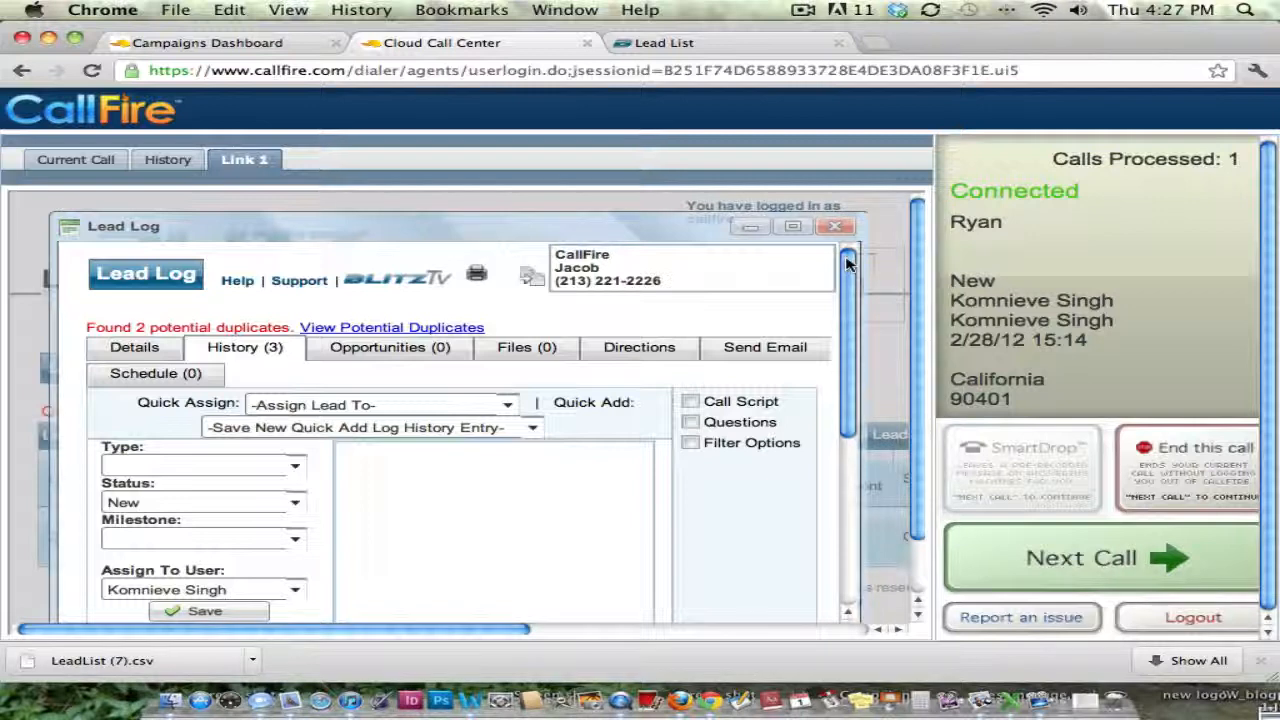
{"action": "scroll", "scroll_direction": "down", "scroll_amount": 3}
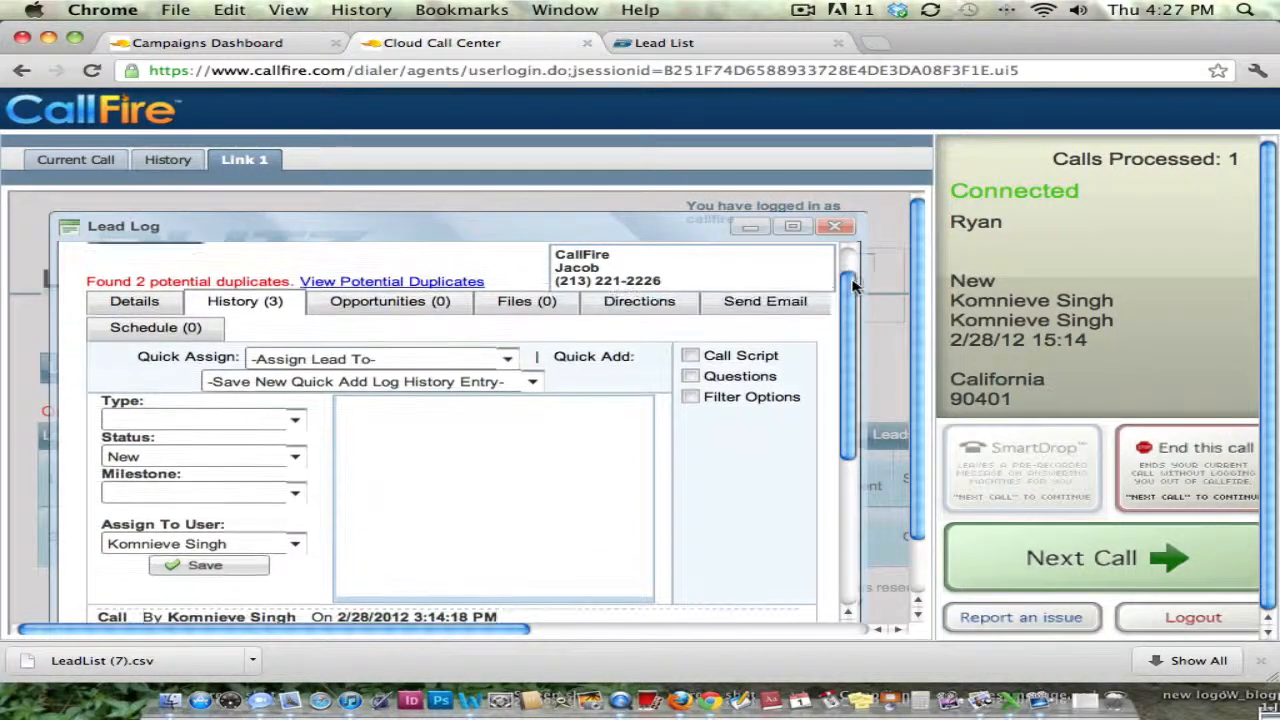
{"action": "scroll", "scroll_direction": "up", "scroll_amount": 3}
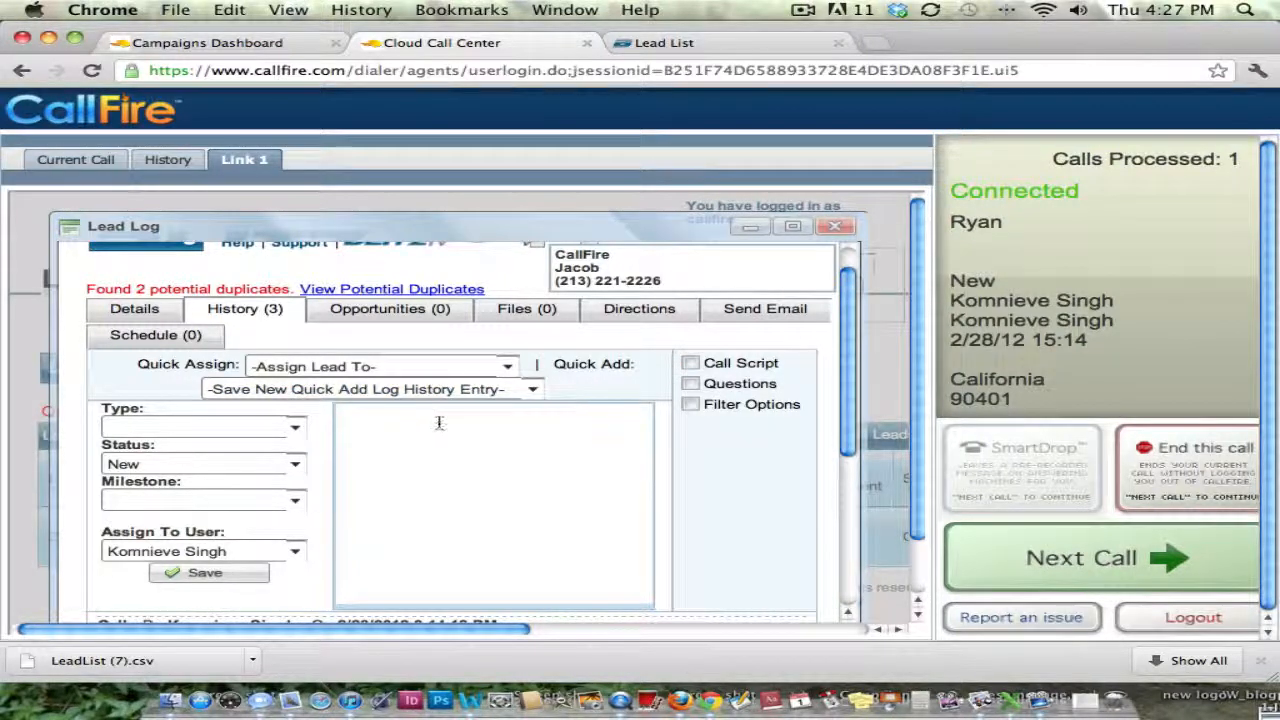
{"action": "left_click", "coordinate": [492, 500]}
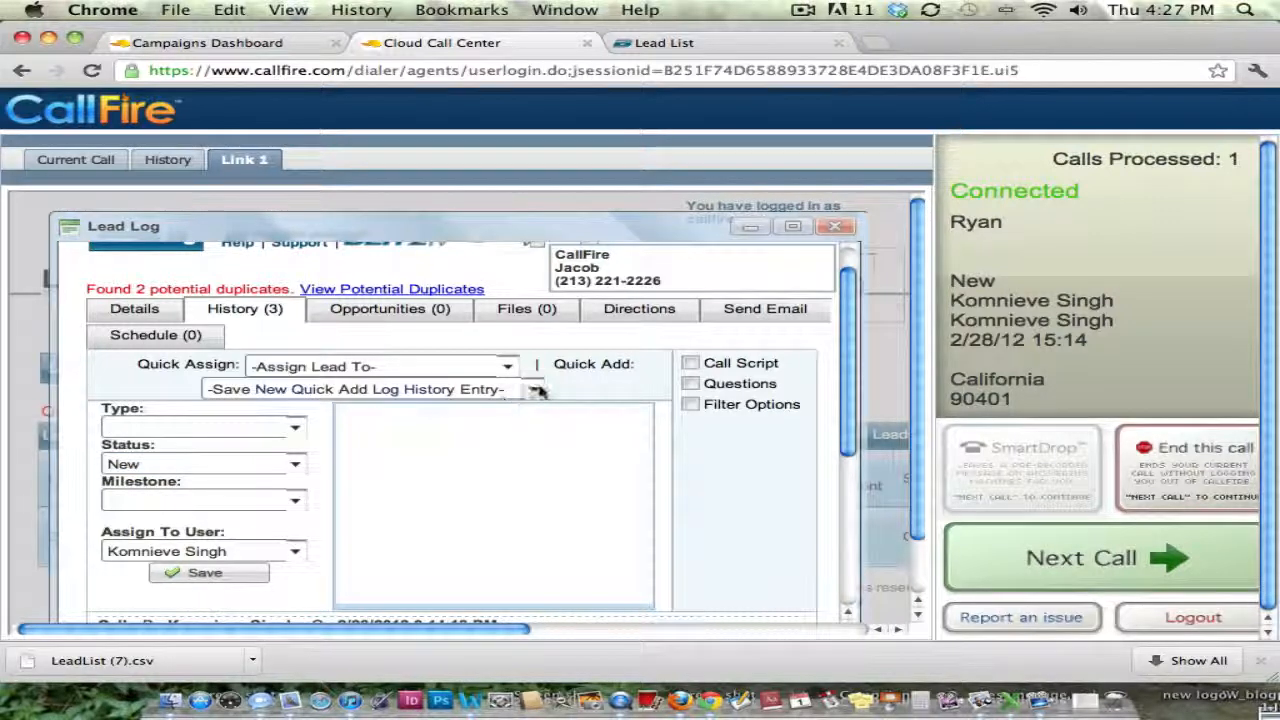
{"action": "left_click", "coordinate": [532, 388]}
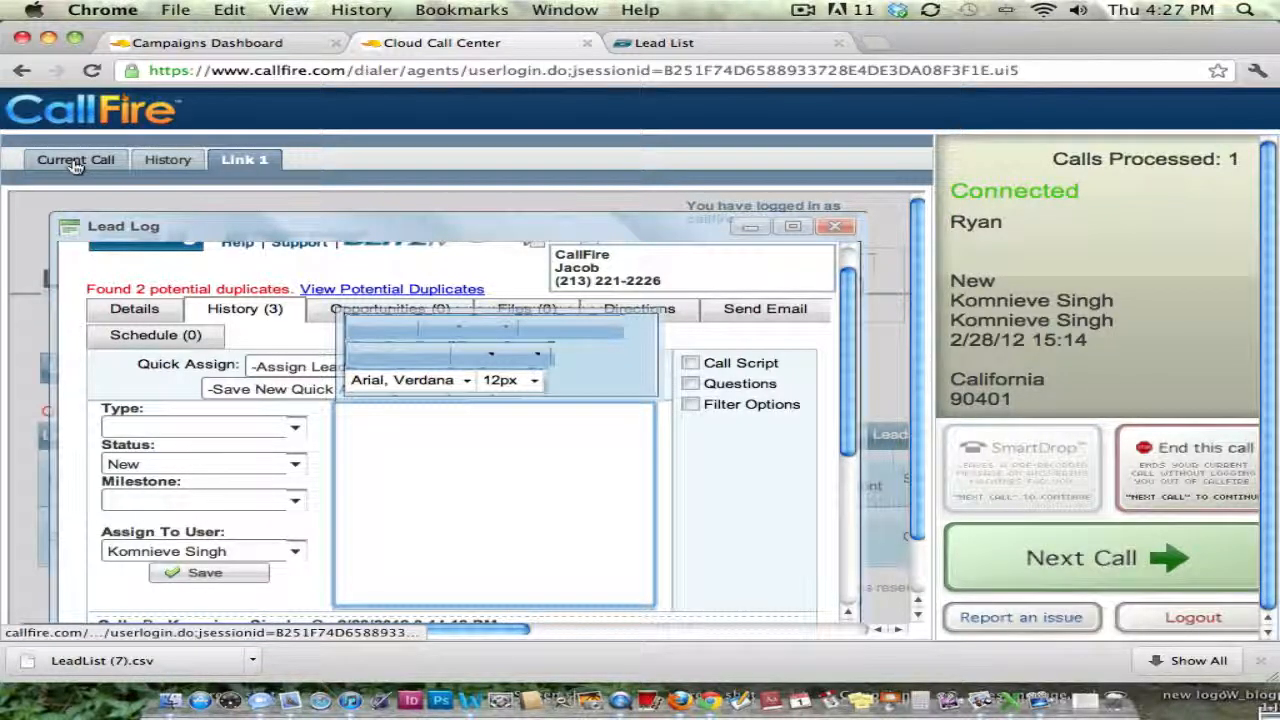
- Return via Current Call to lead Ryan's details and disposition form
{"action": "left_click", "coordinate": [76, 160]}
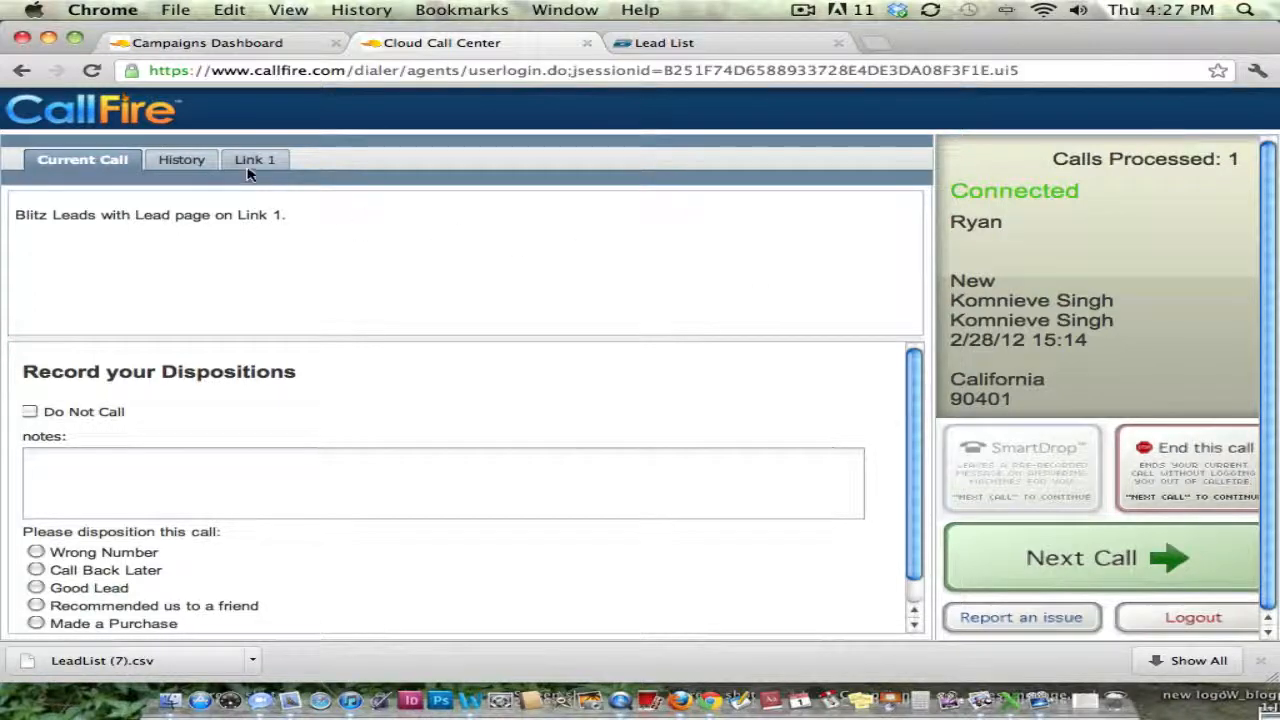
{"action": "left_click", "coordinate": [254, 160]}
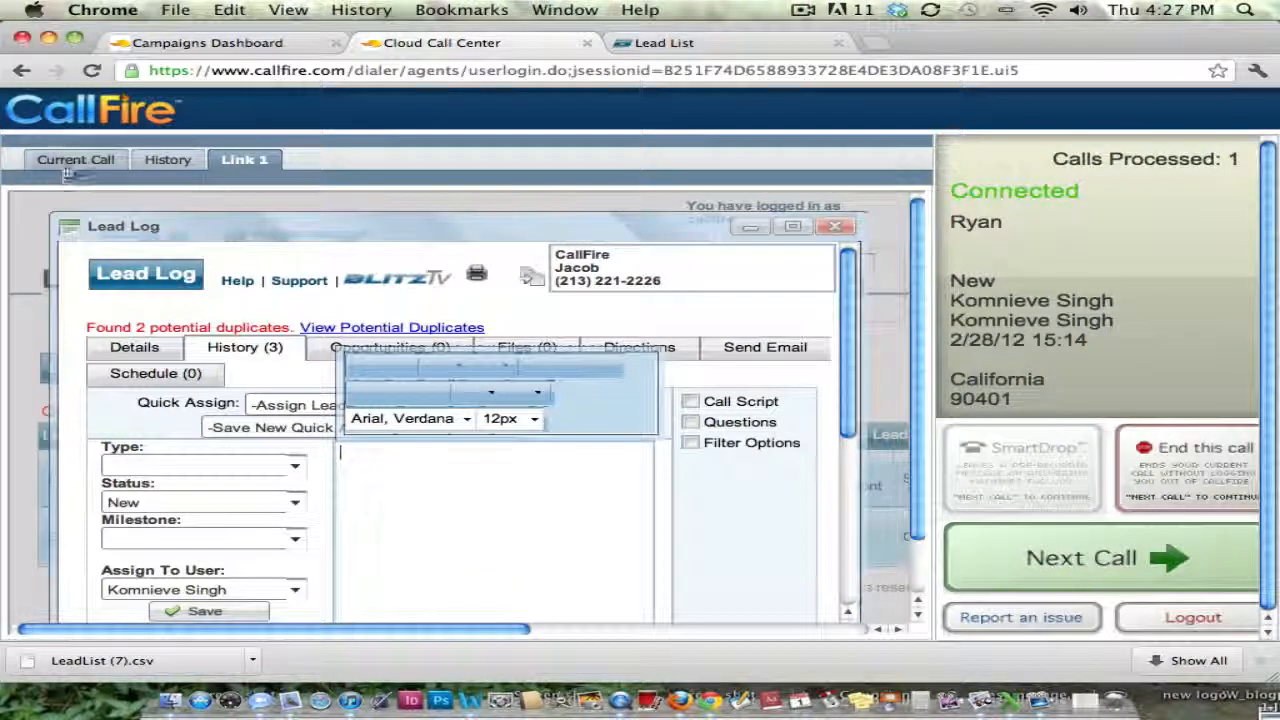
{"action": "left_click", "coordinate": [76, 160]}
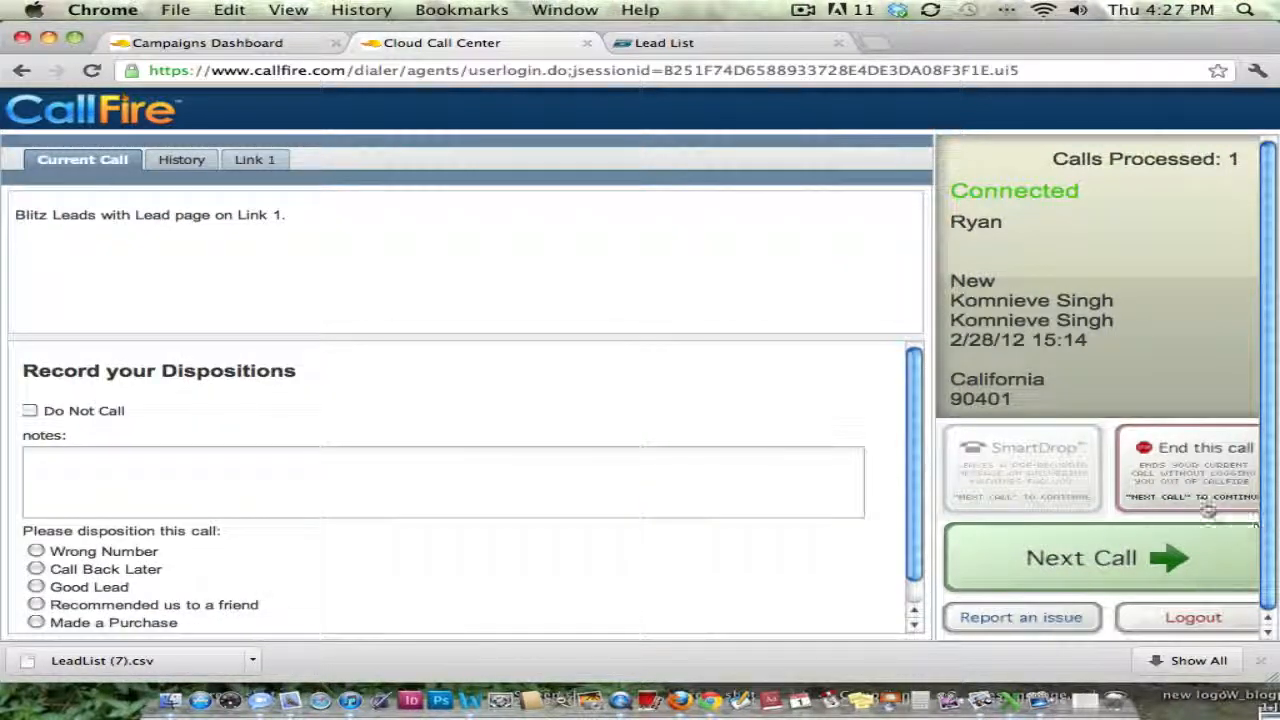